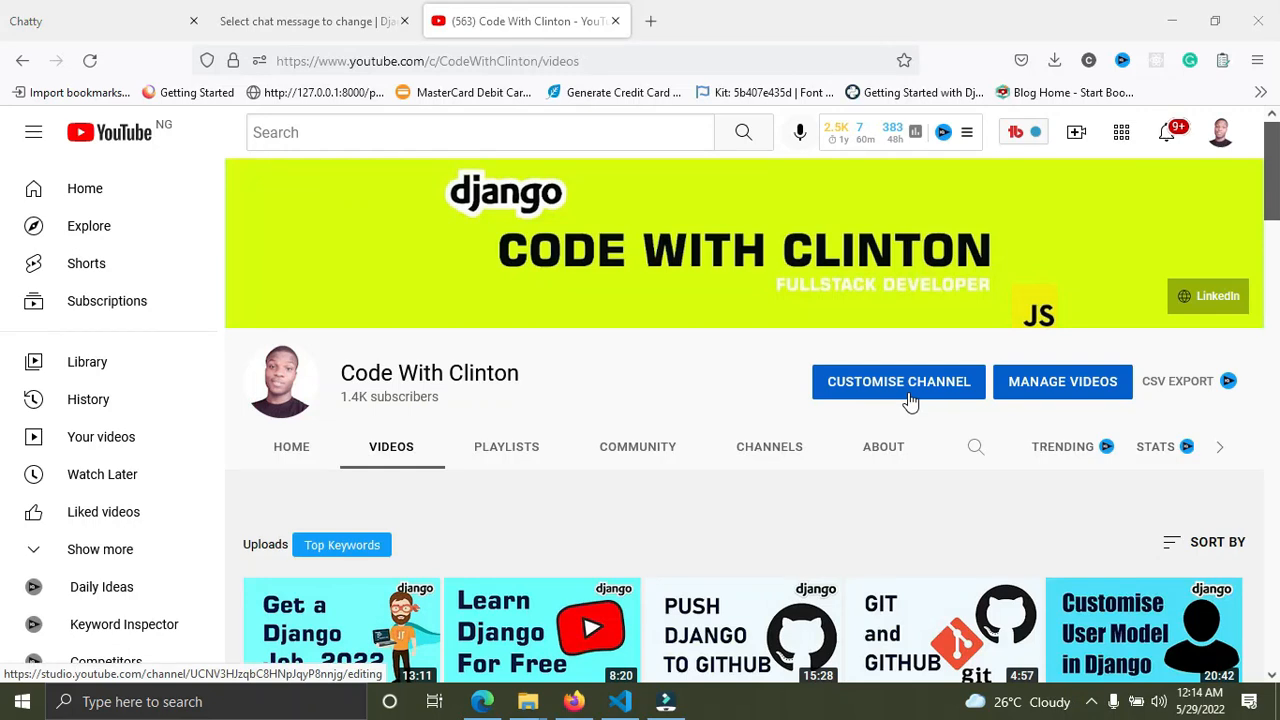
pyautogui.scroll(-3)
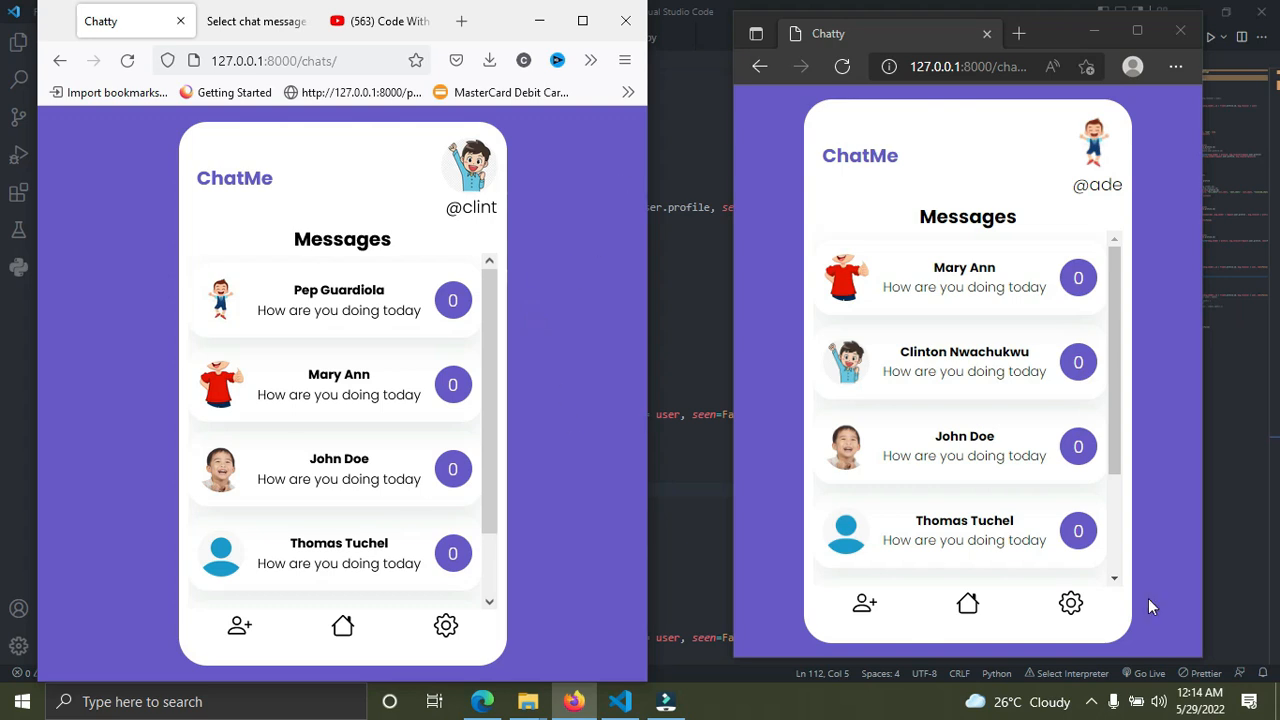
pyautogui.moveTo(1148, 564)
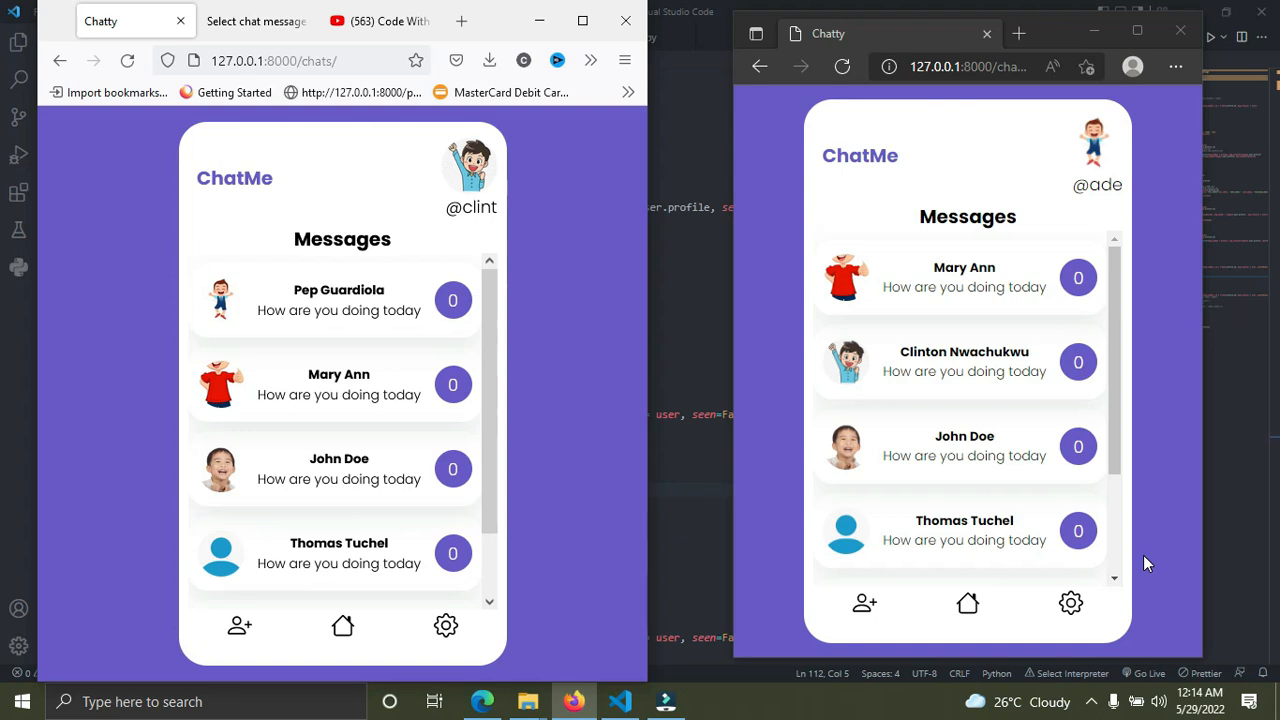
pyautogui.moveTo(768, 228)
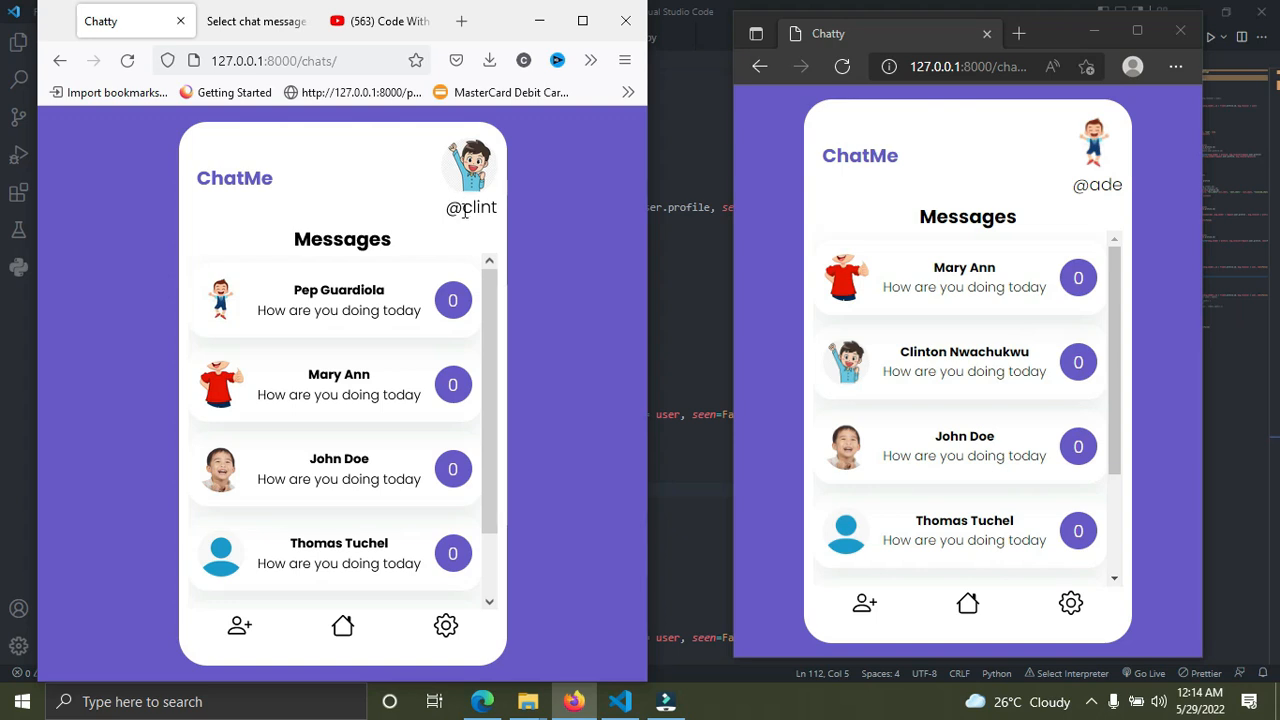
pyautogui.doubleClick(484, 206)
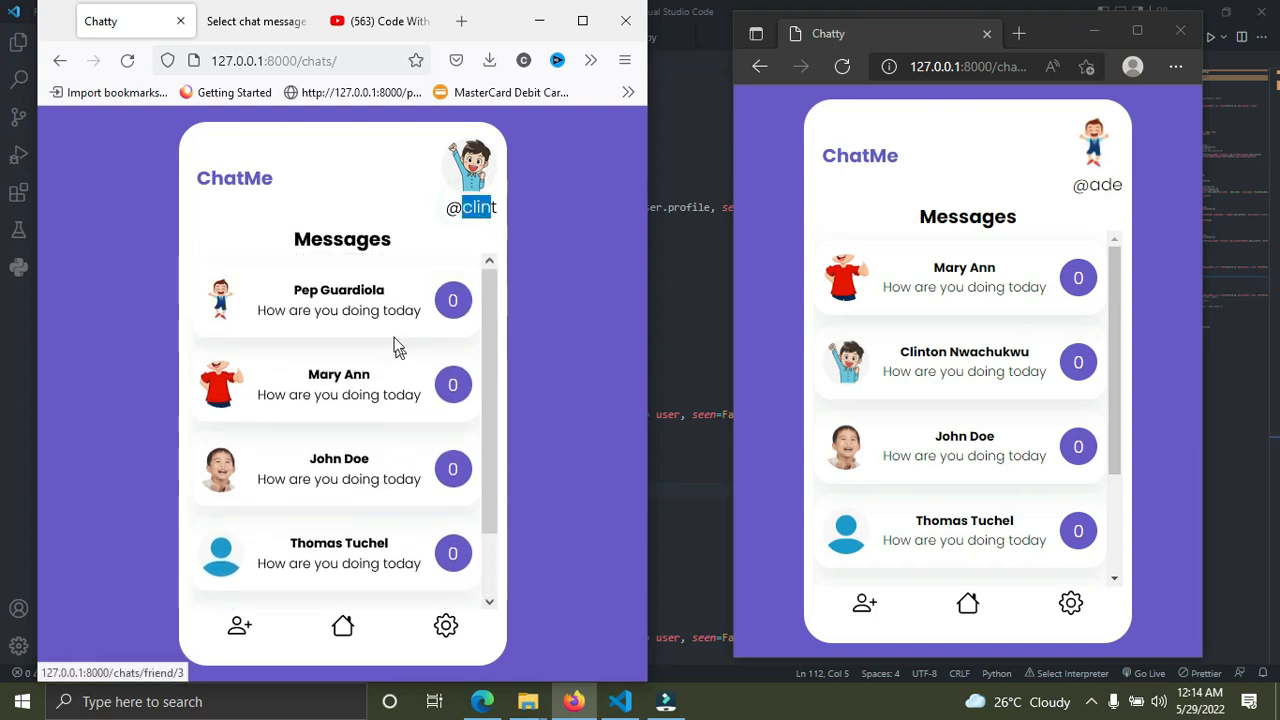
pyautogui.scroll(-3)
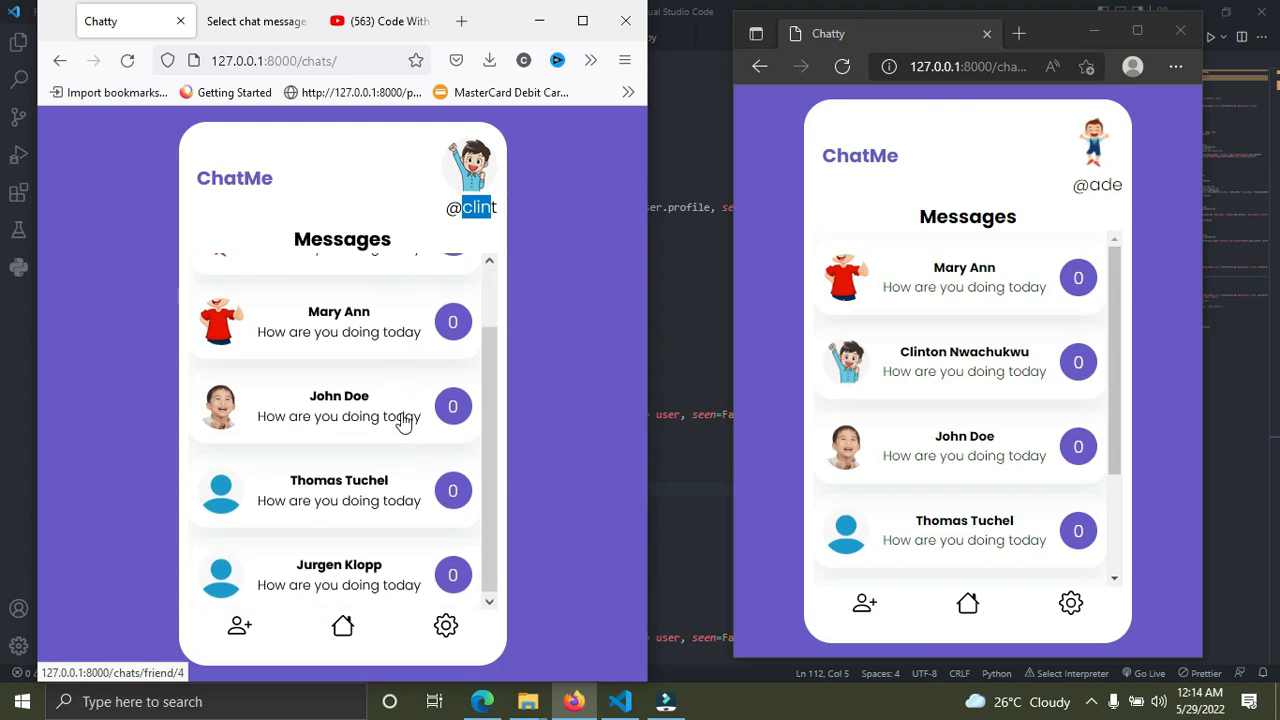
pyautogui.scroll(3)
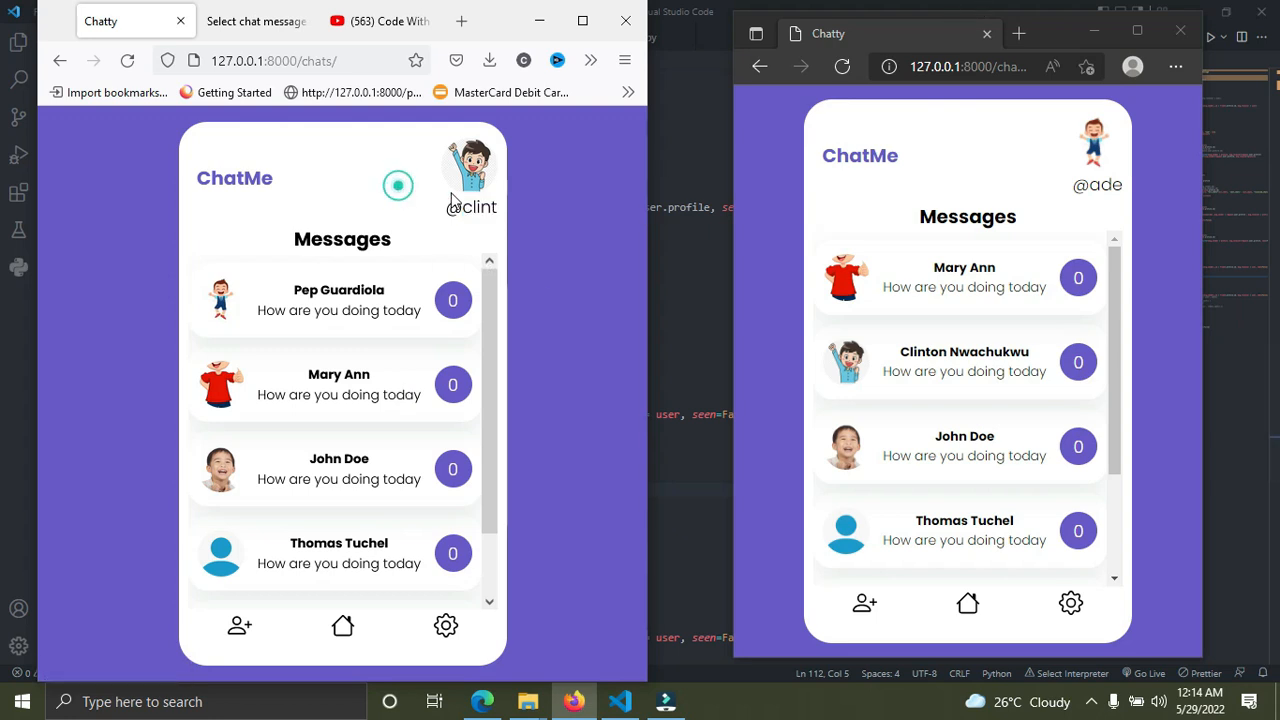
pyautogui.scroll(-3)
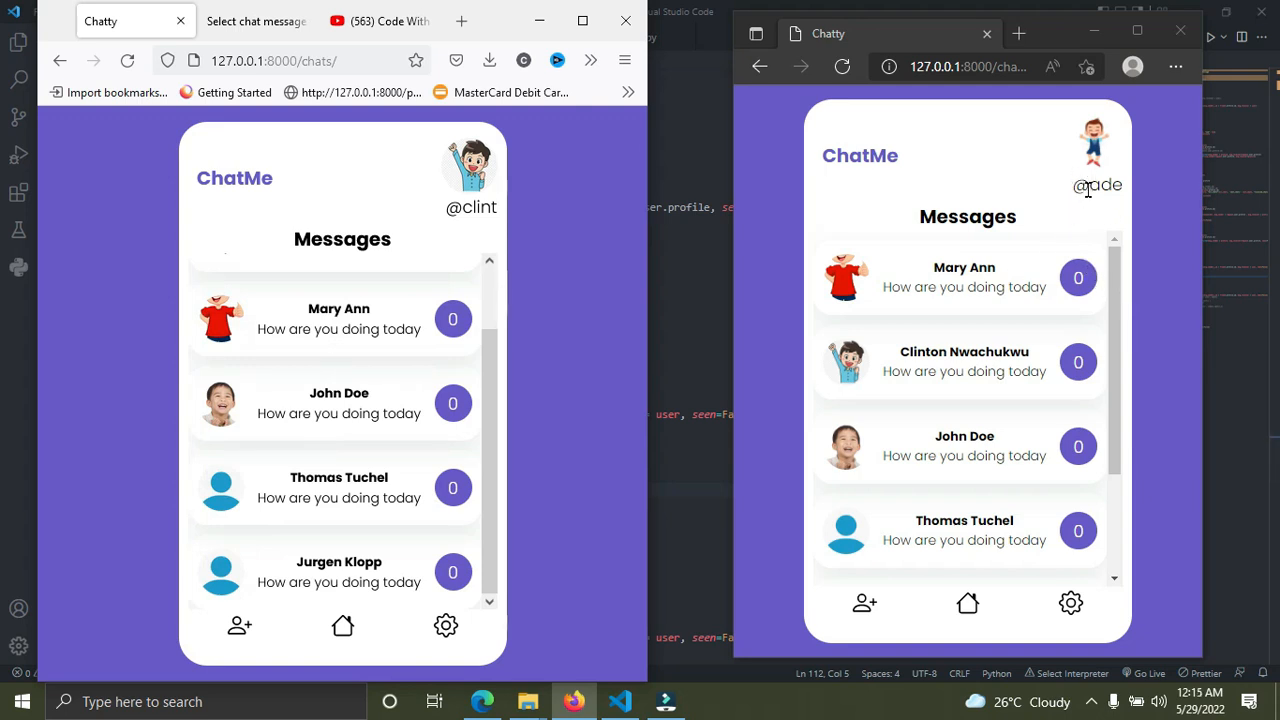
pyautogui.doubleClick(1104, 184)
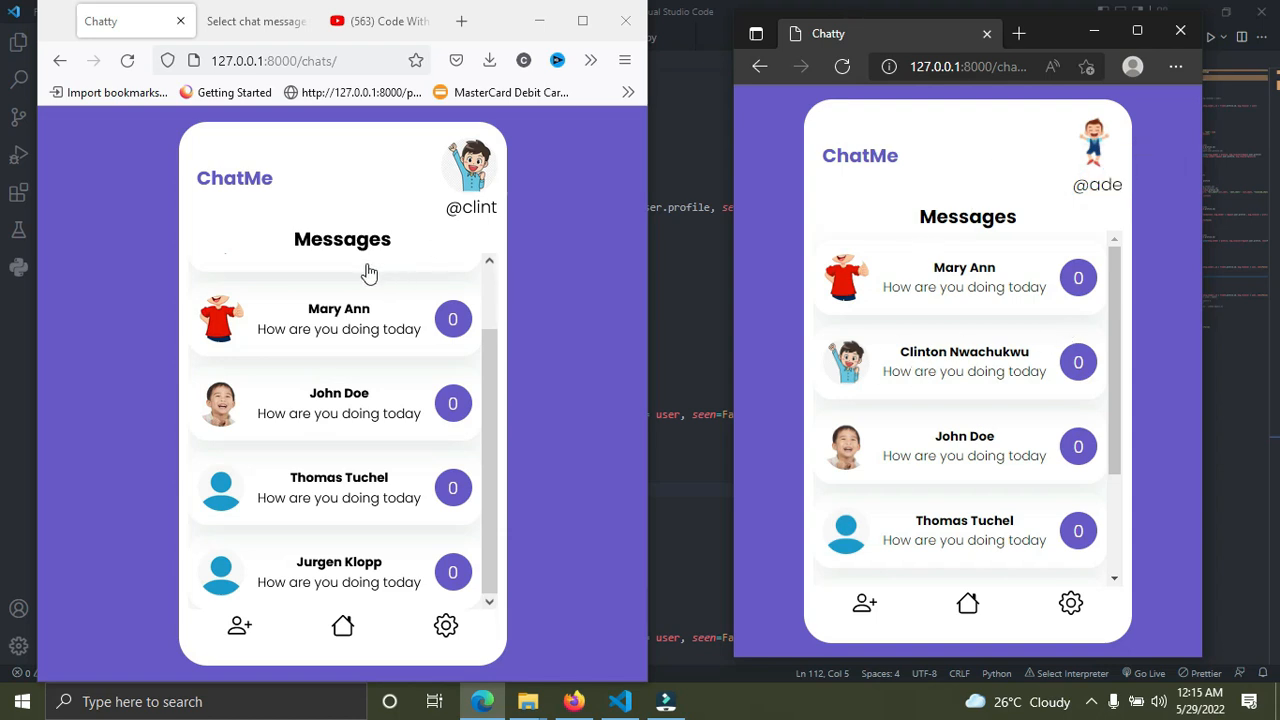
pyautogui.scroll(3)
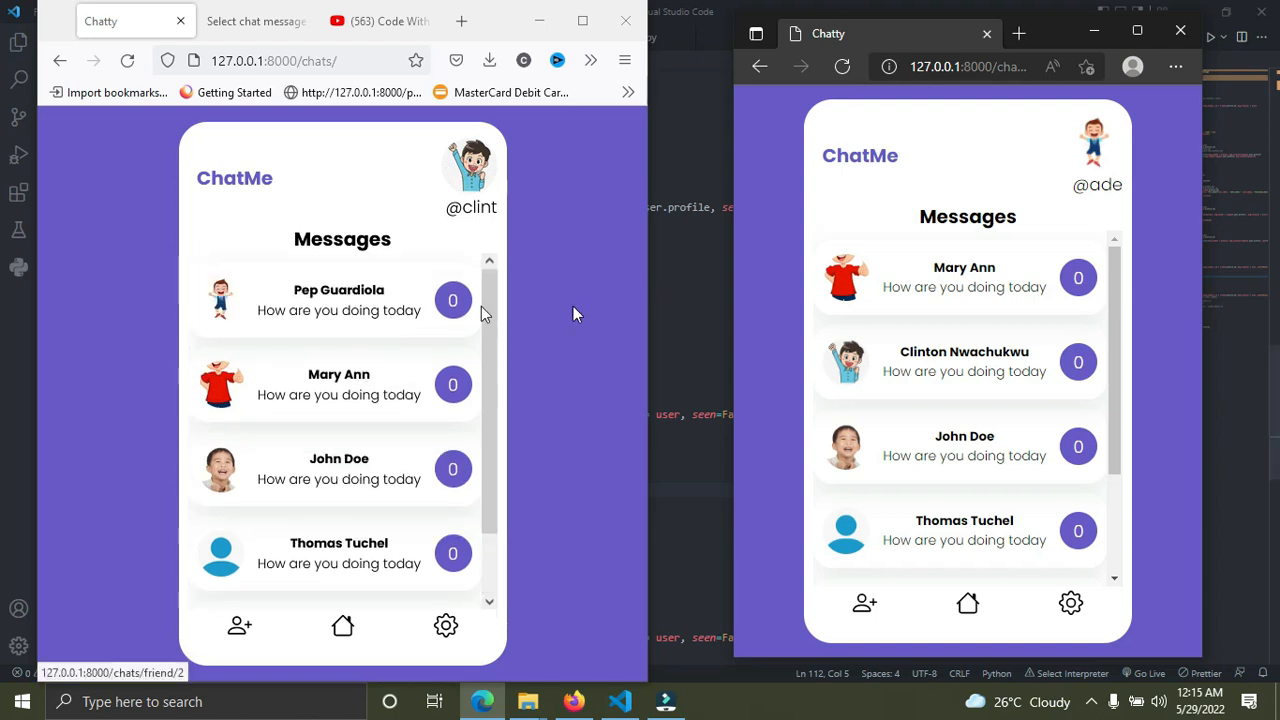
pyautogui.moveTo(376, 290)
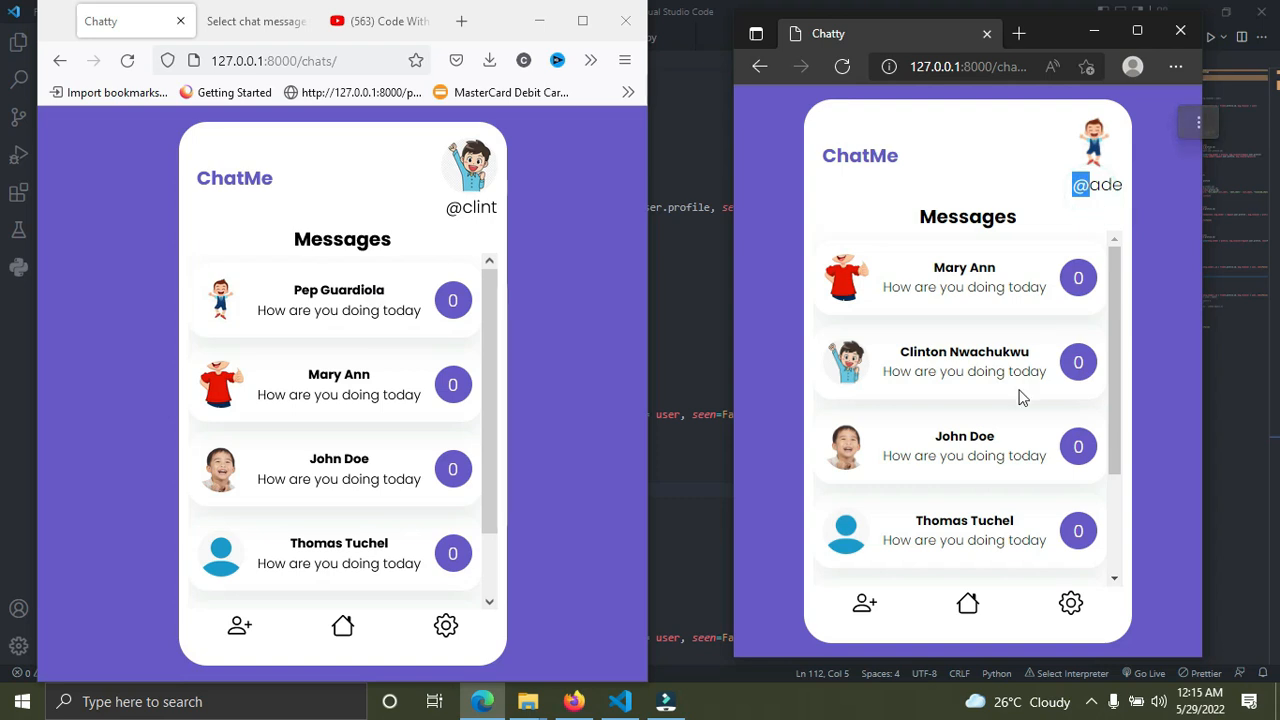
pyautogui.moveTo(964, 364)
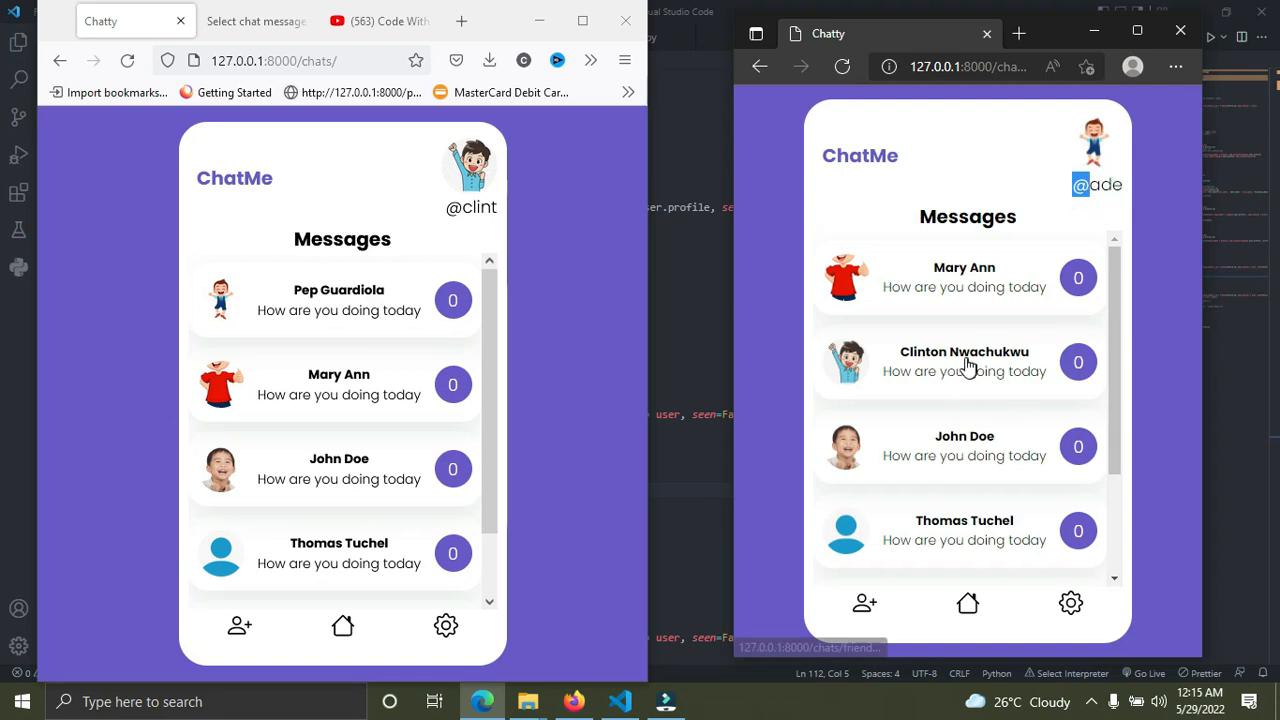
pyautogui.moveTo(992, 348)
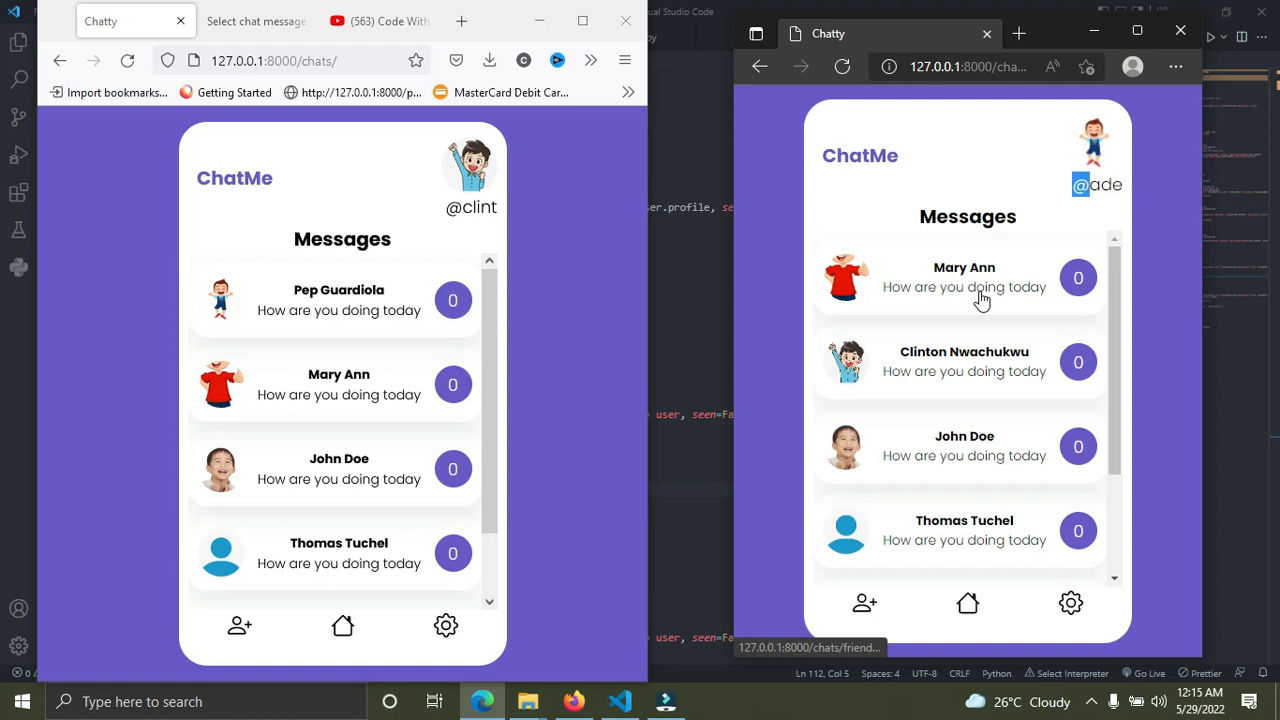
pyautogui.moveTo(356, 364)
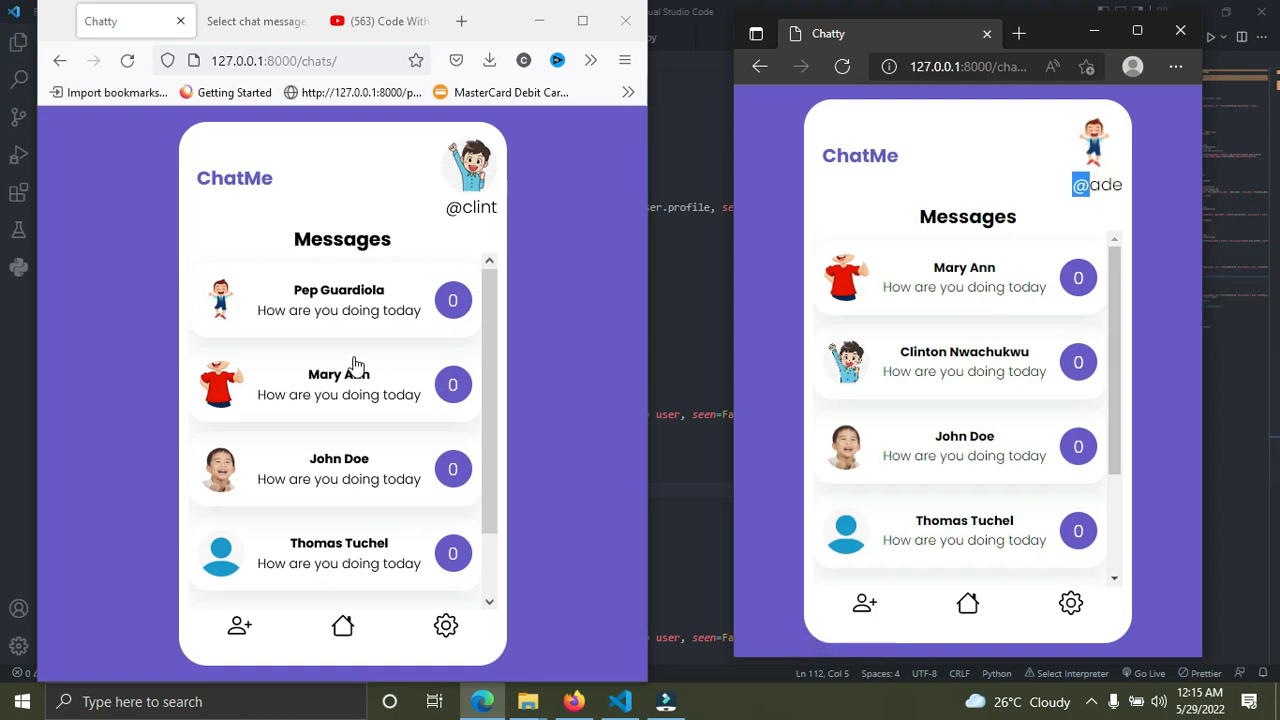
# Send 'Hi Ade.' from Clint's window into the Pep Guardiola conversation
pyautogui.click(338, 300)
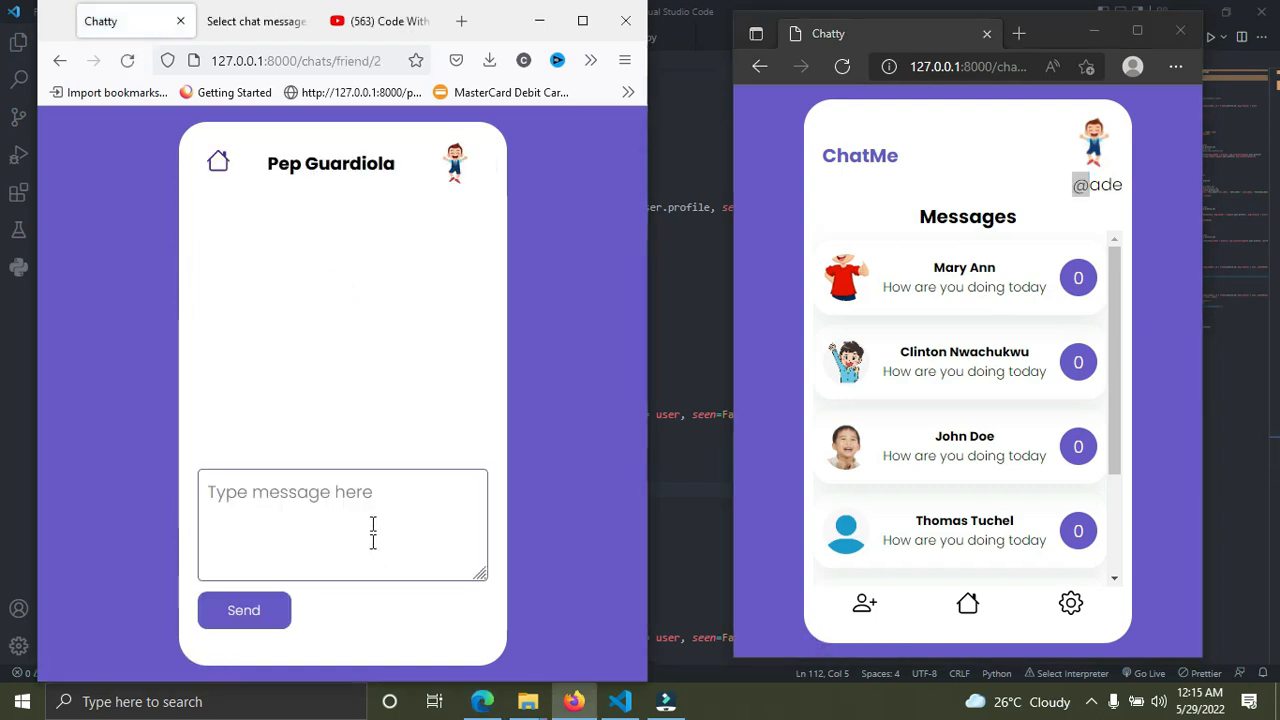
pyautogui.write('Hi A')
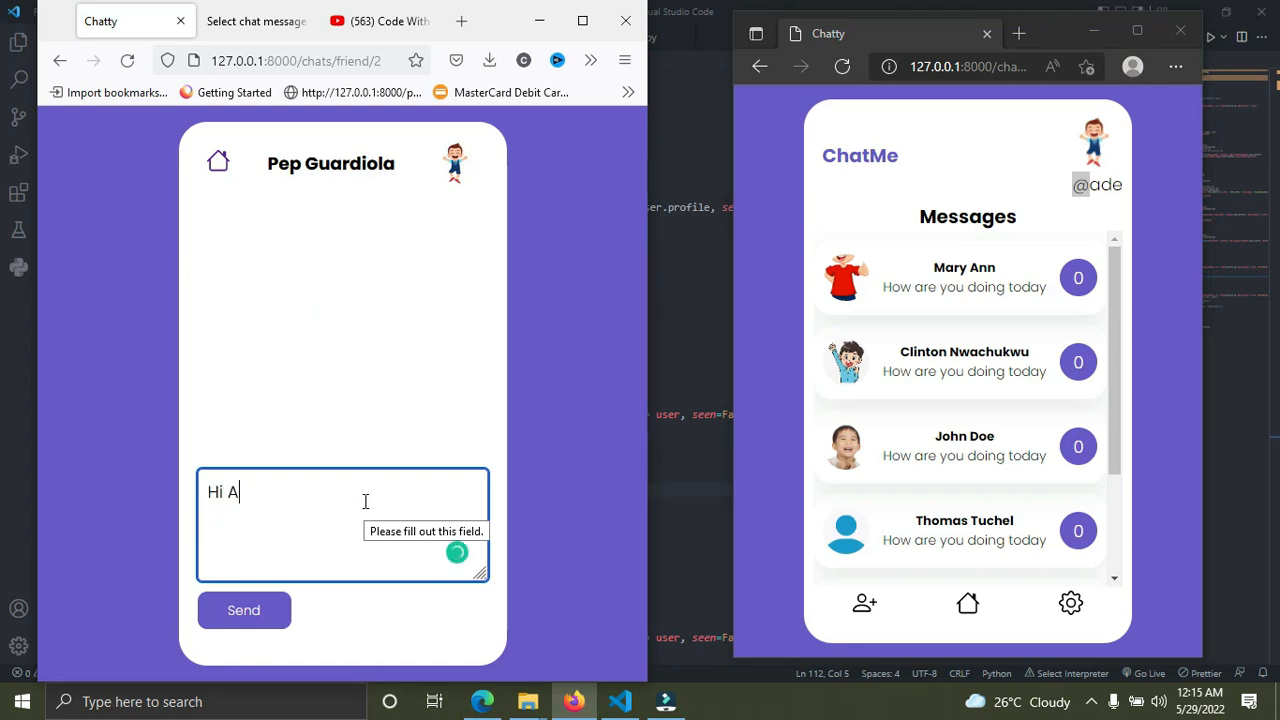
pyautogui.write('de.')
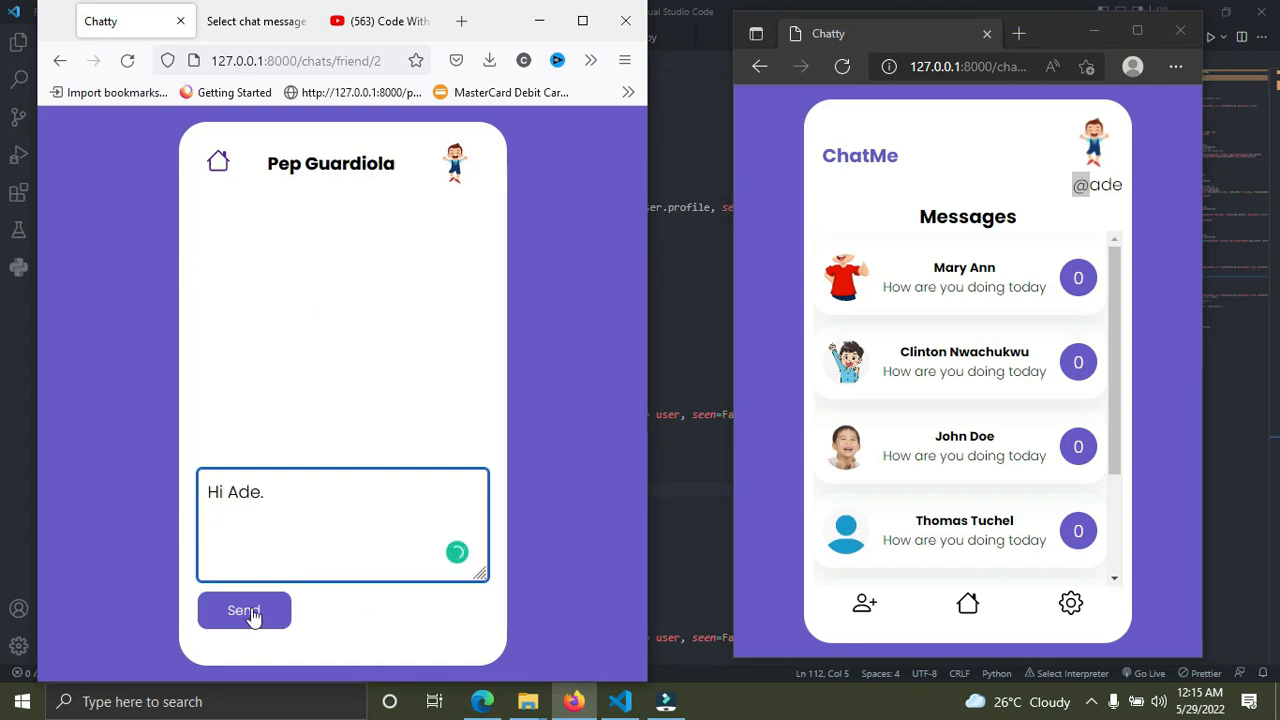
pyautogui.click(244, 610)
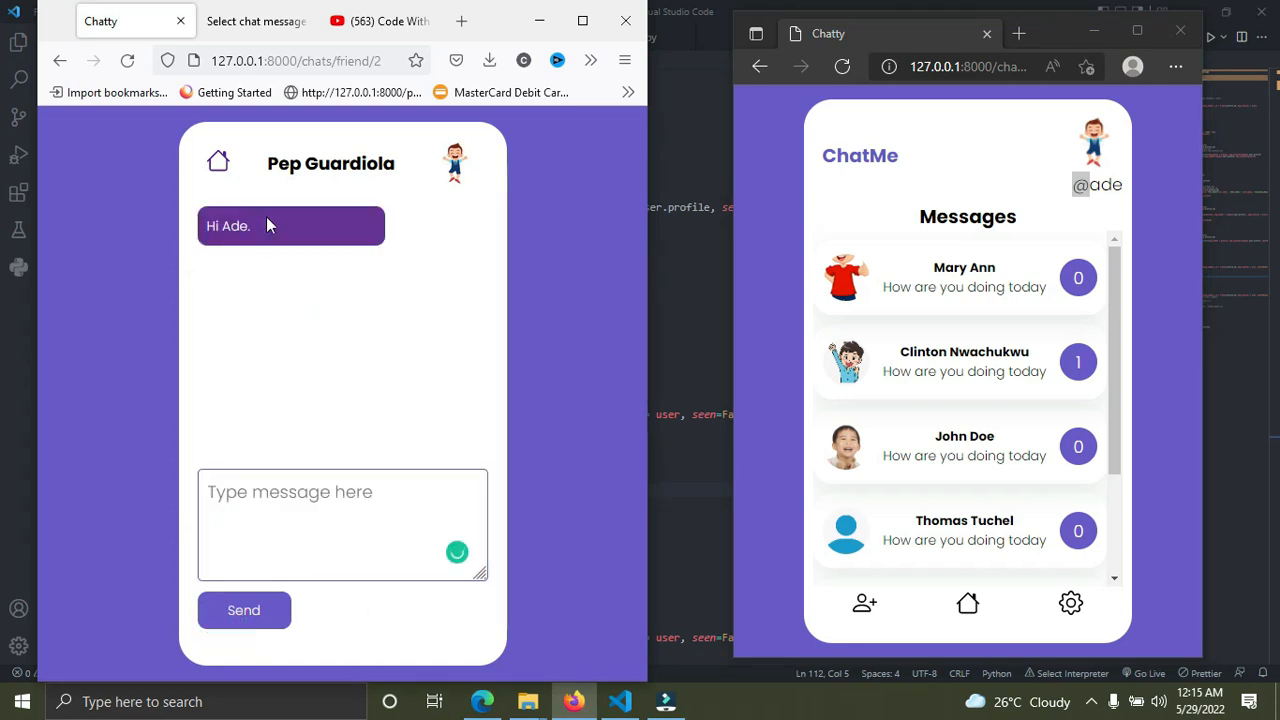
pyautogui.moveTo(1058, 388)
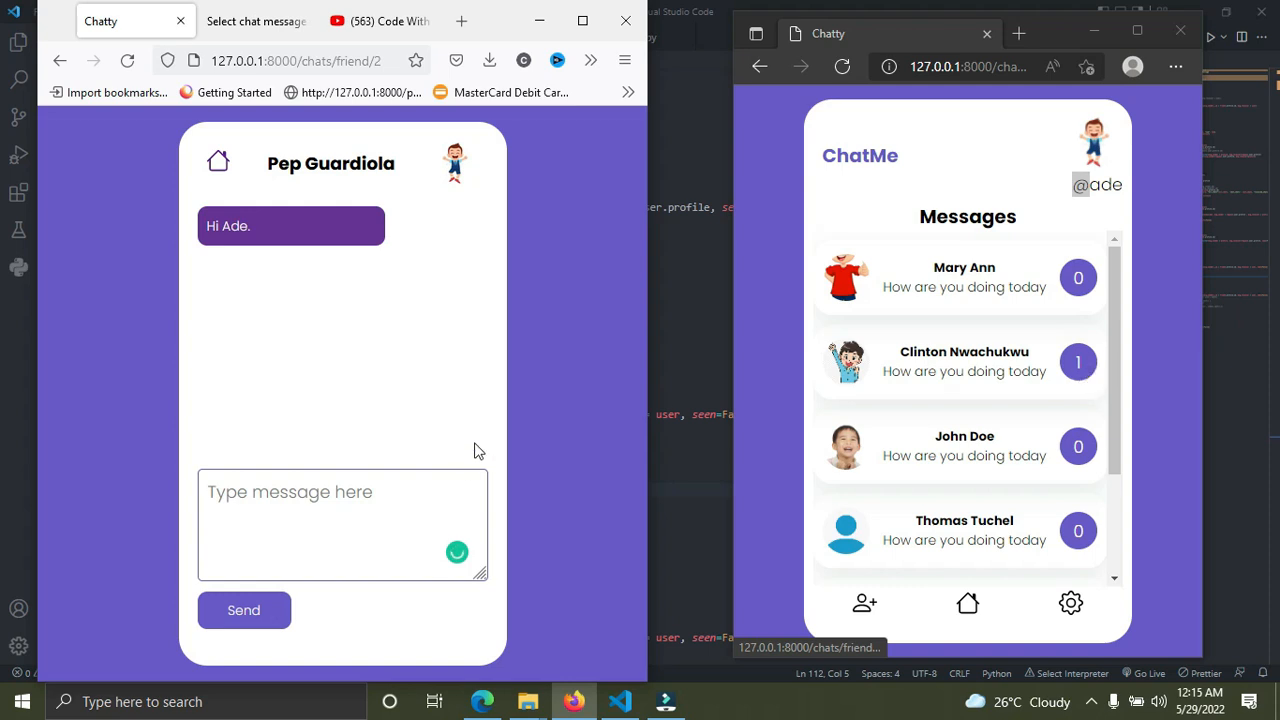
# Send a second message 'How are you doing today' from Clint's window
pyautogui.click(244, 610)
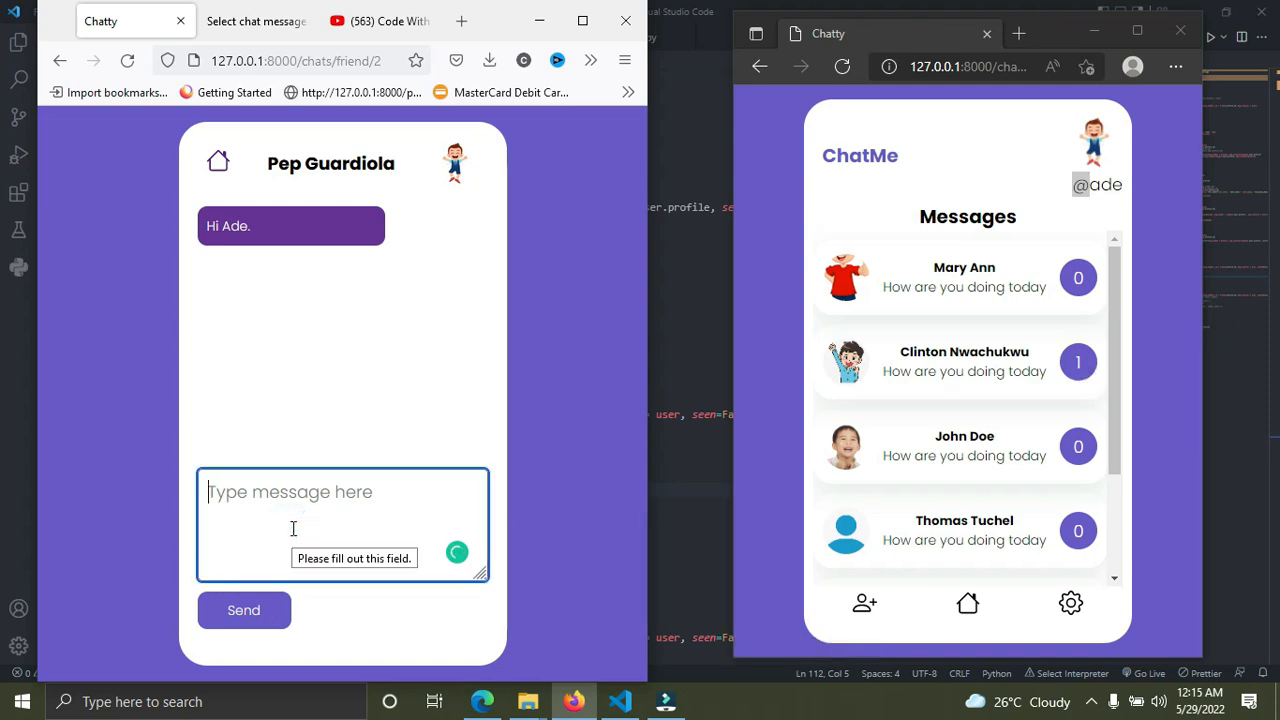
pyautogui.write('How are')
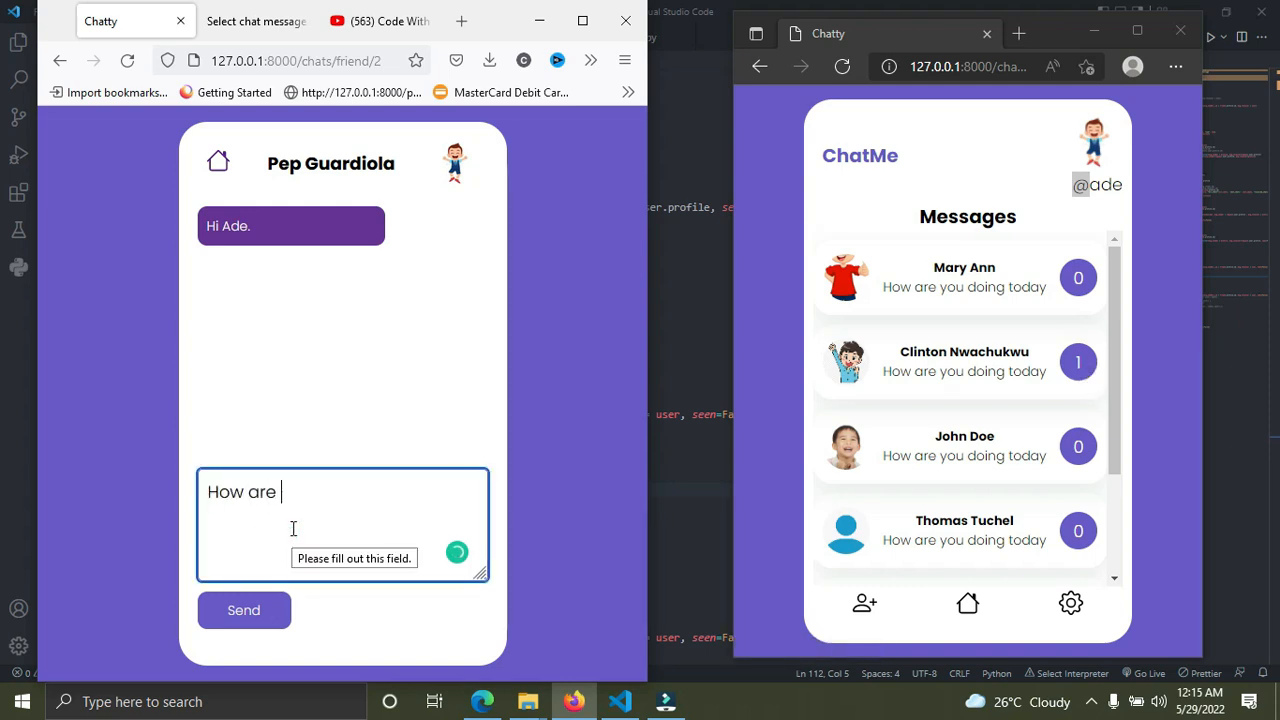
pyautogui.write('you doing')
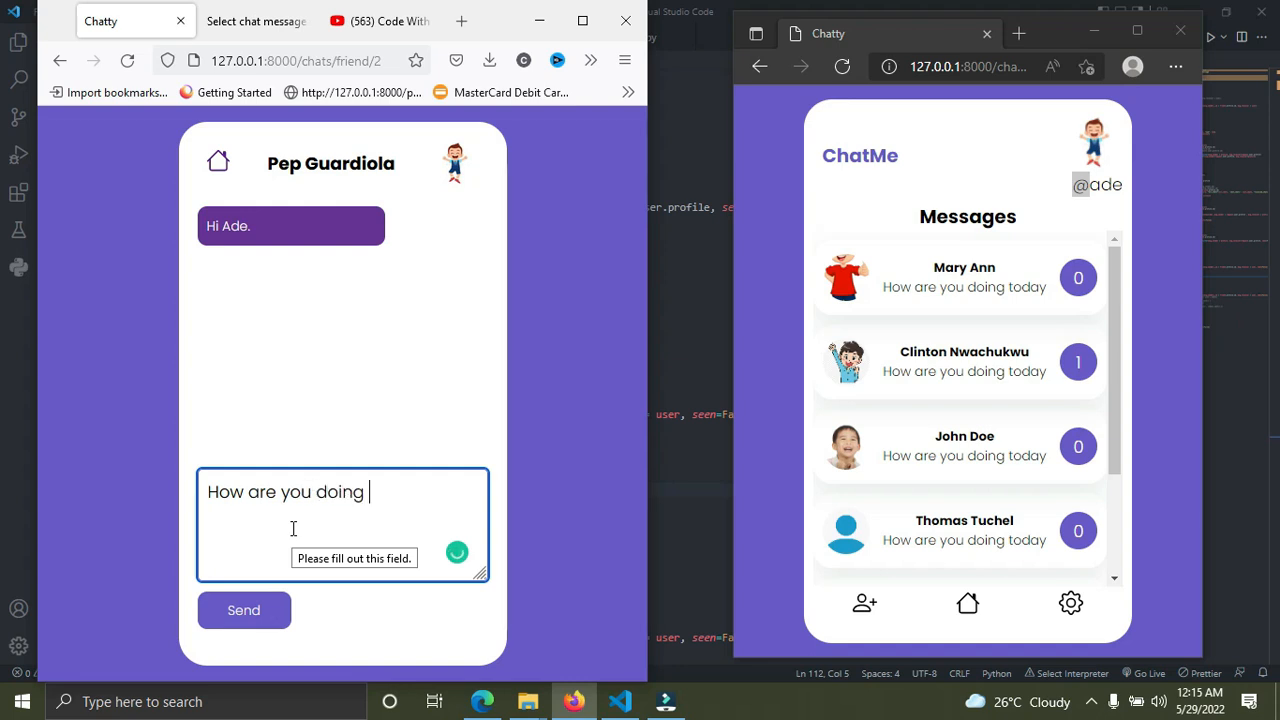
pyautogui.write('today')
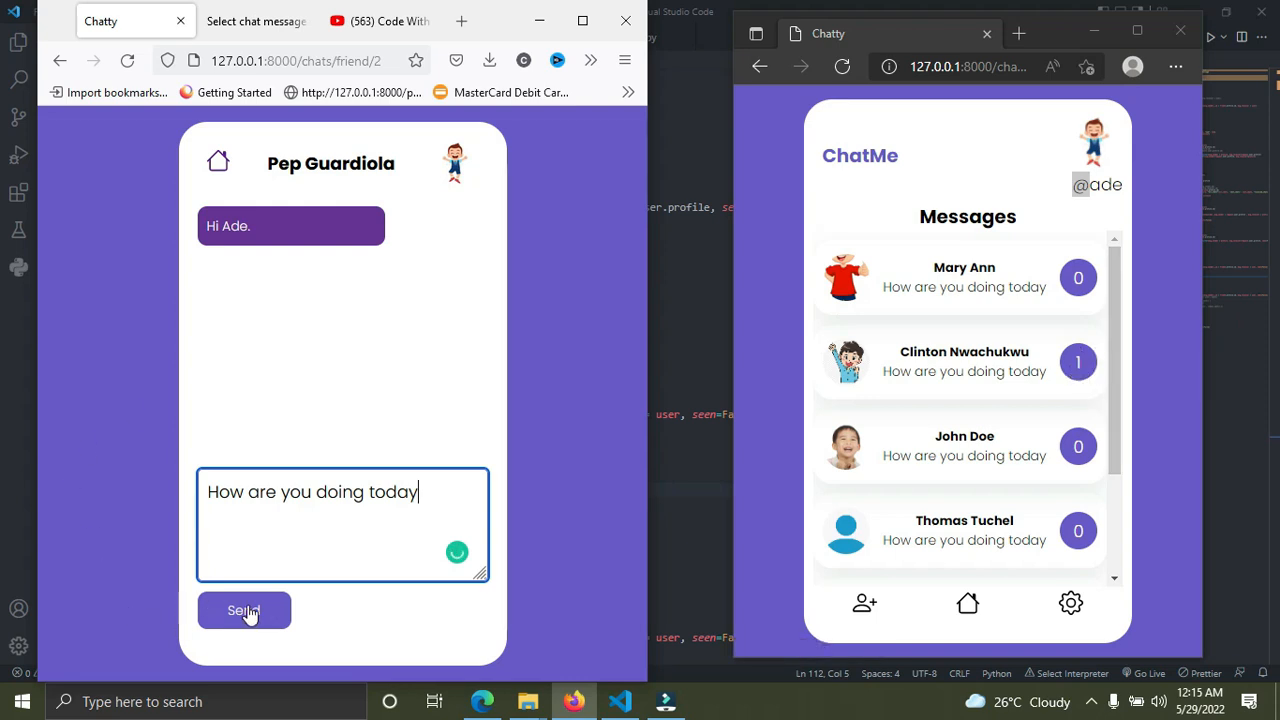
pyautogui.click(244, 610)
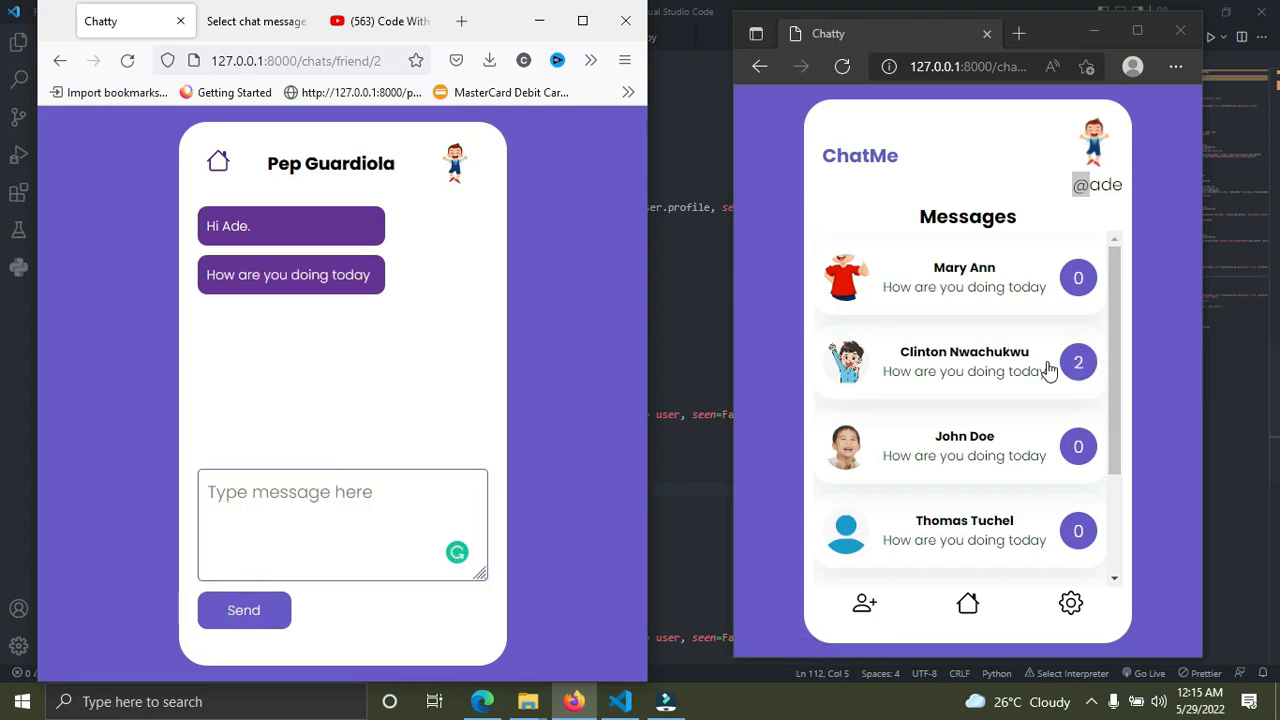
pyautogui.moveTo(1032, 414)
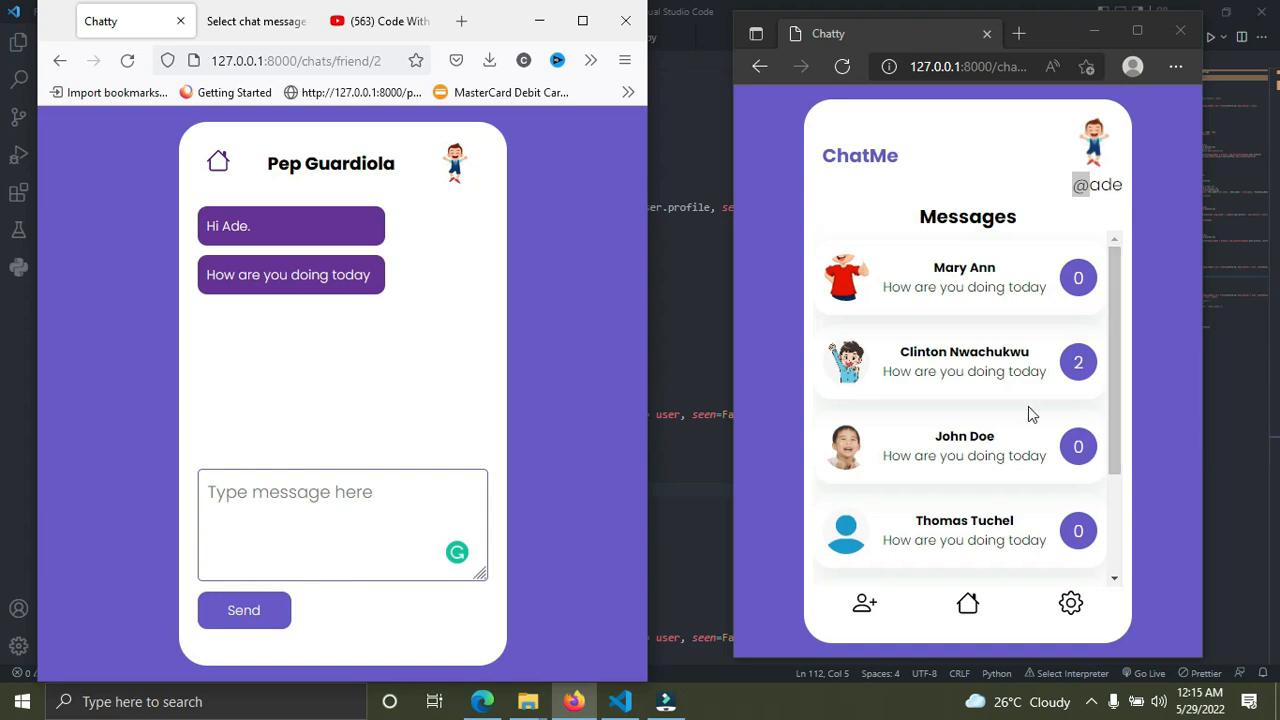
pyautogui.click(964, 360)
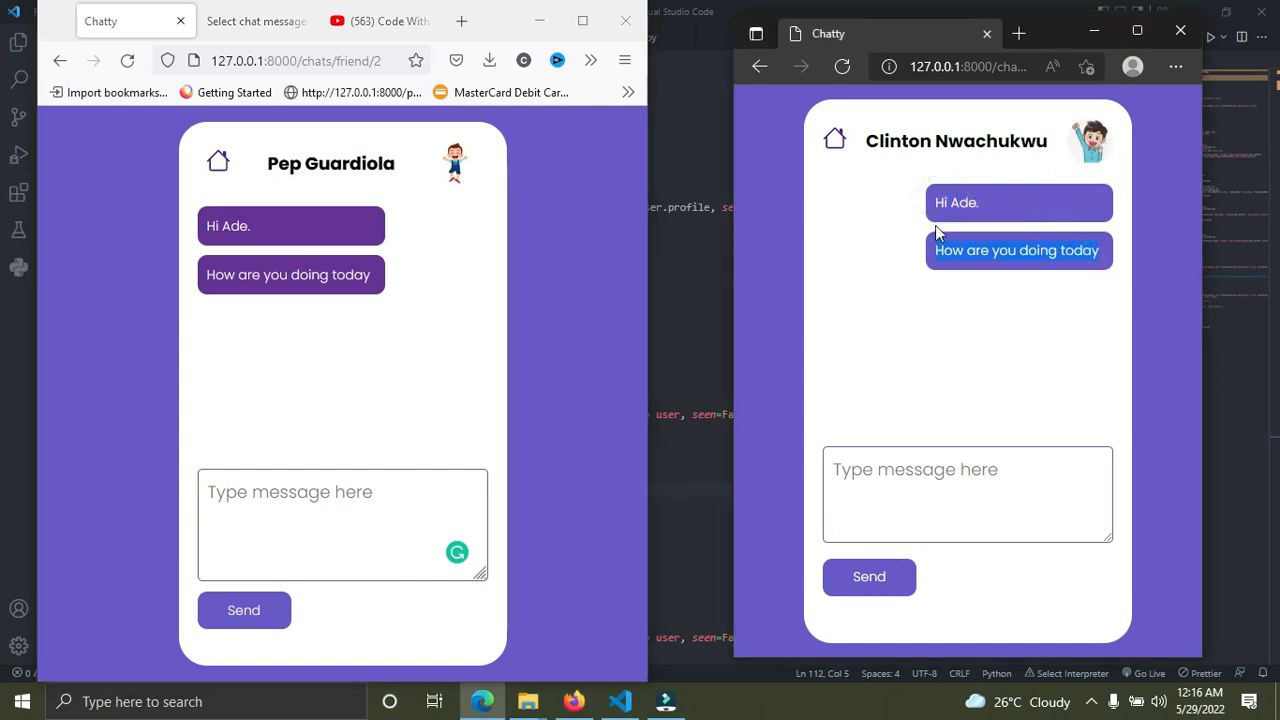
pyautogui.click(966, 494)
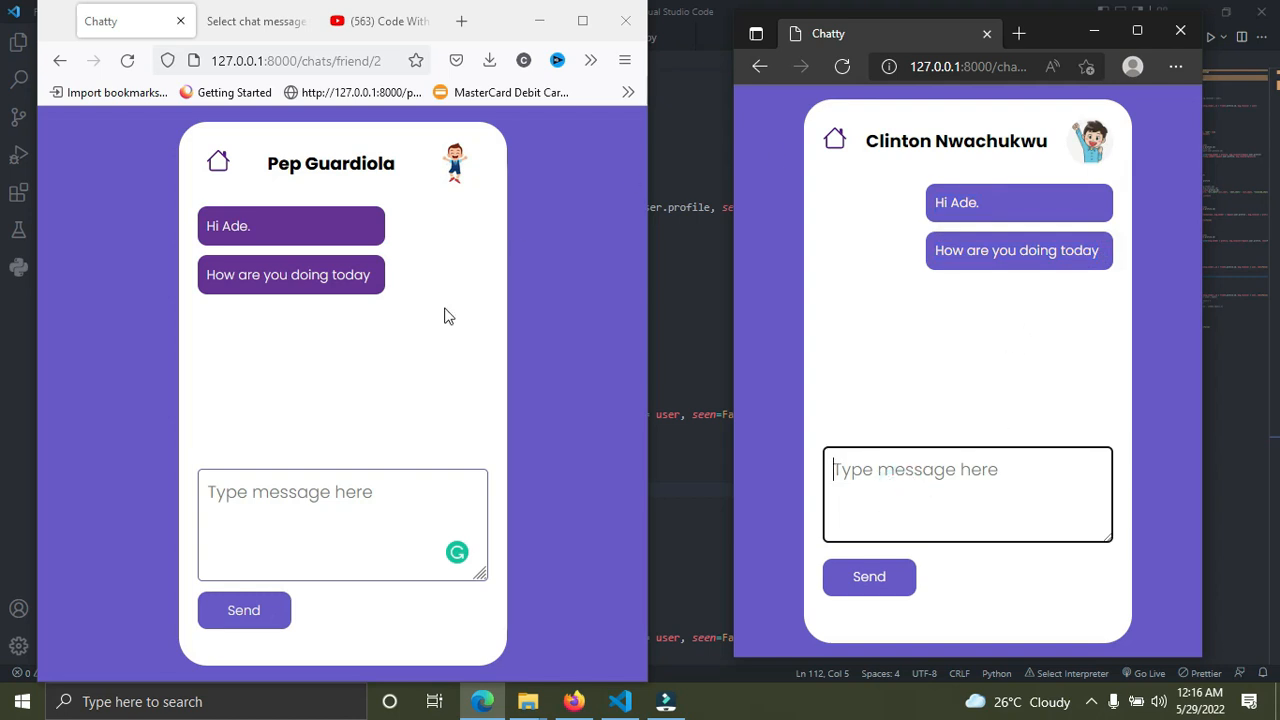
pyautogui.moveTo(268, 396)
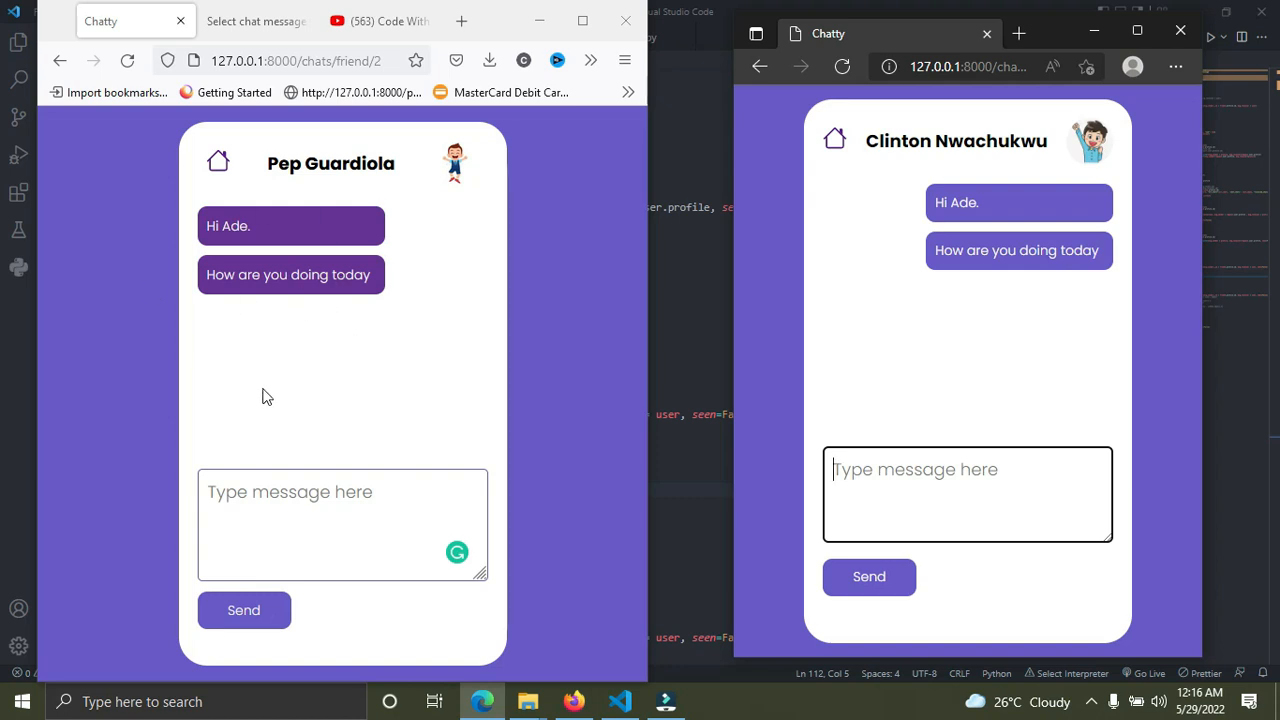
pyautogui.moveTo(992, 510)
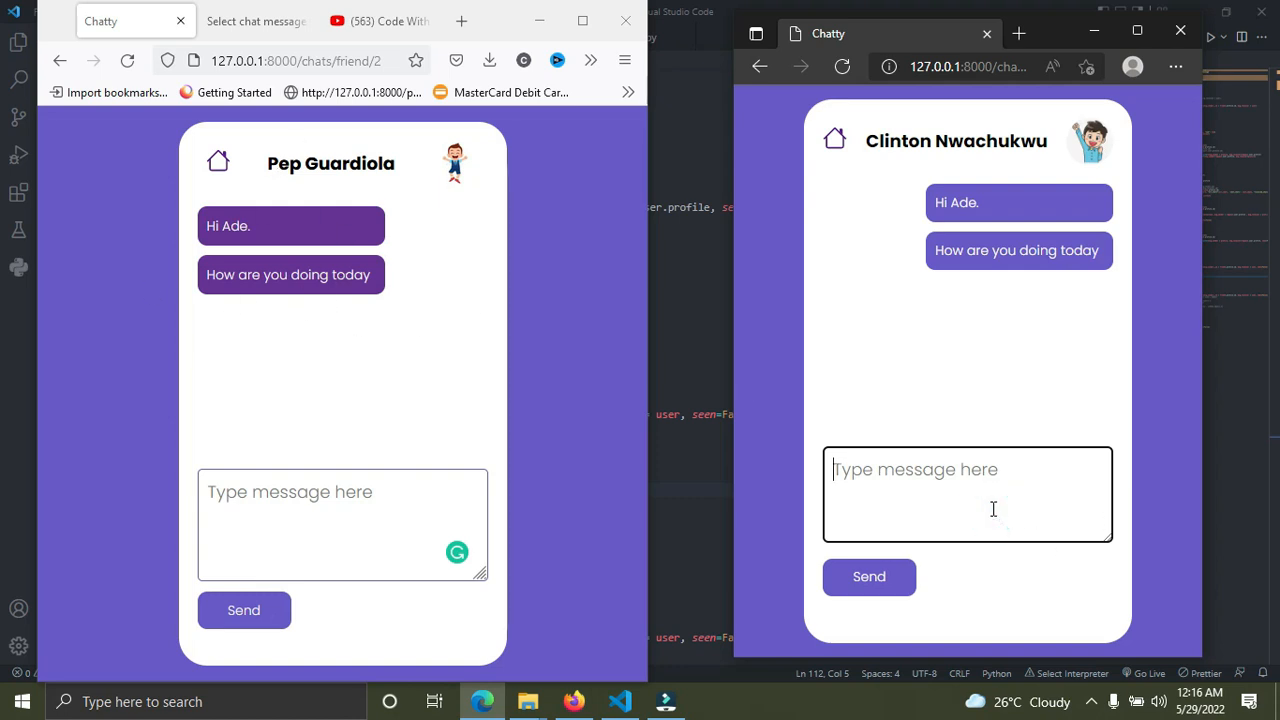
pyautogui.write('C')
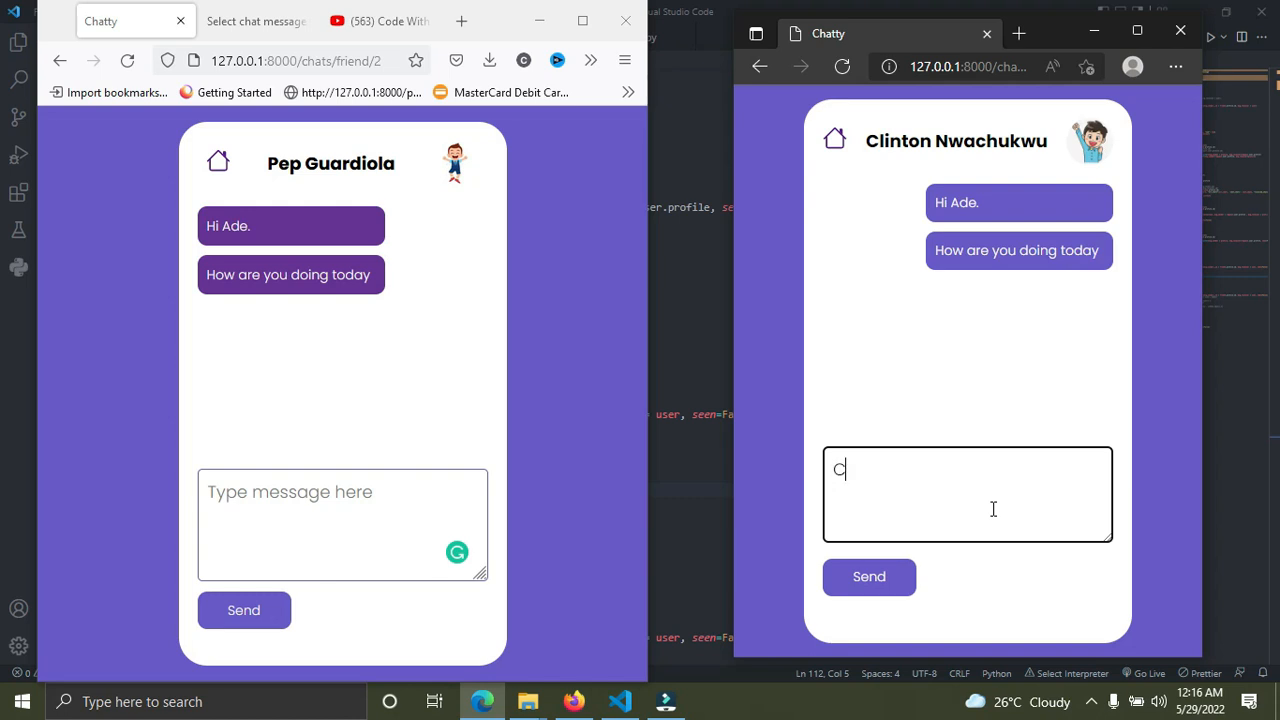
pyautogui.write('lint, I am')
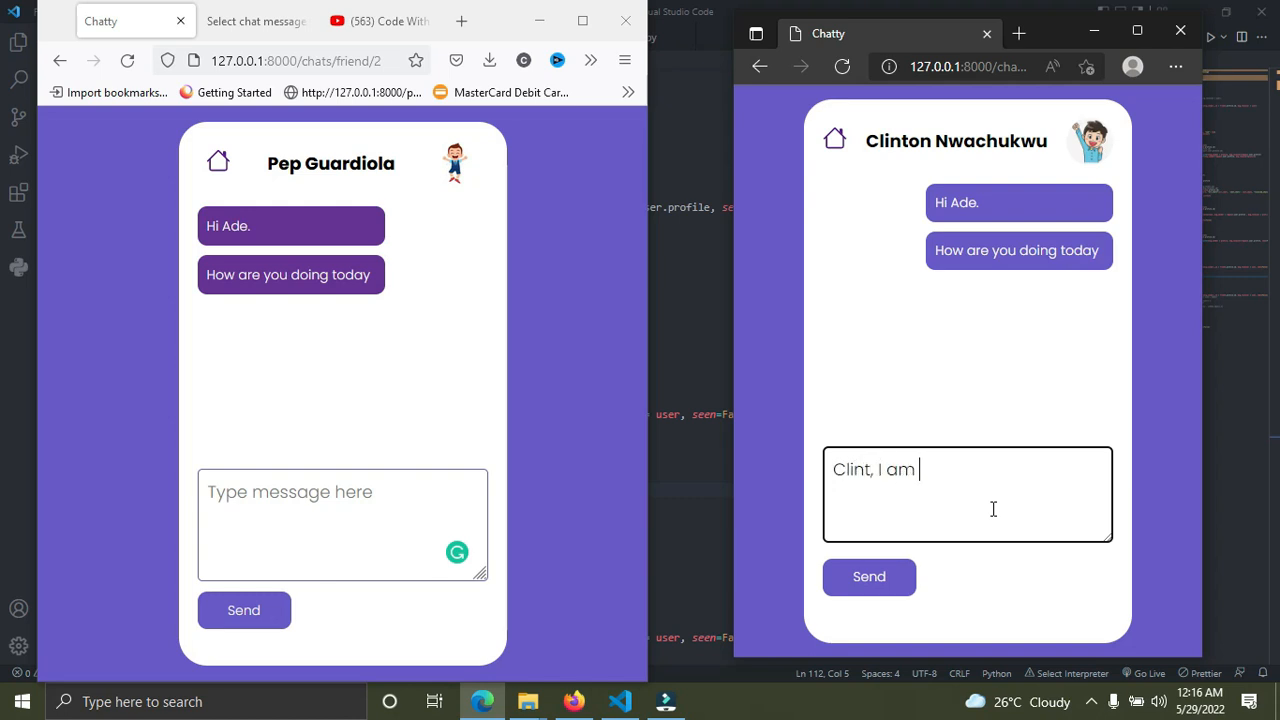
pyautogui.write('fine')
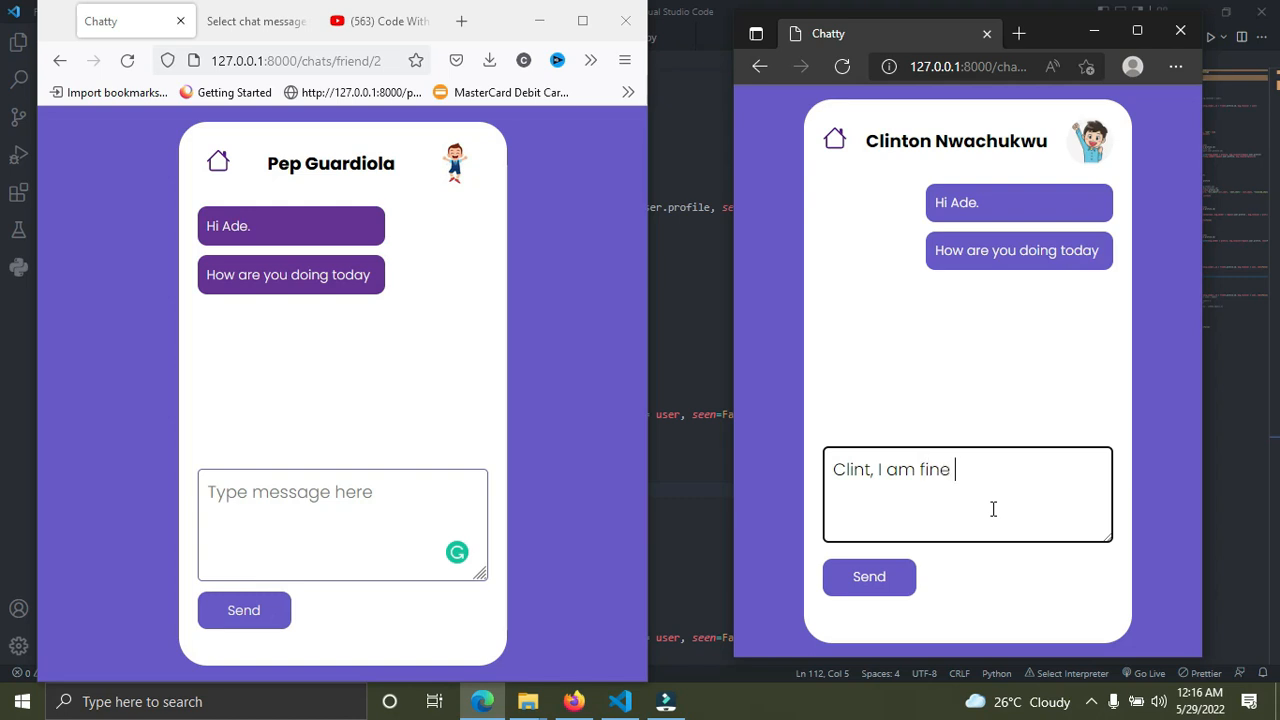
pyautogui.write('.')
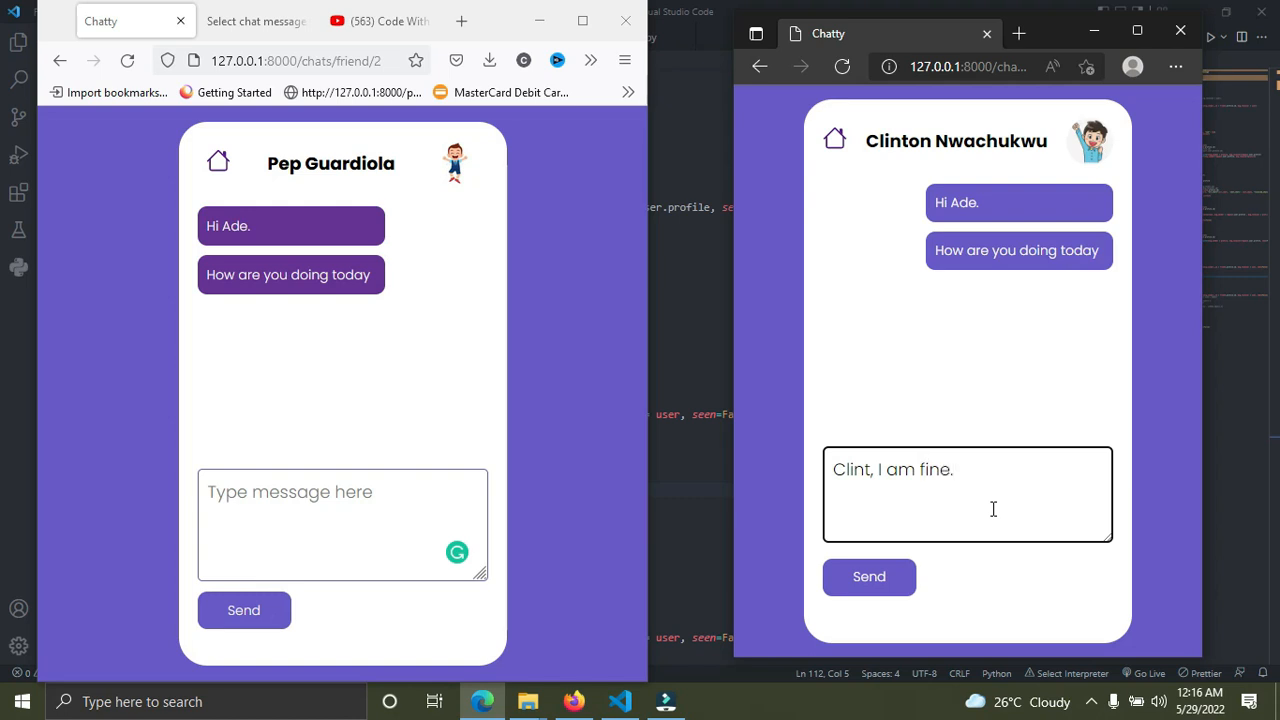
pyautogui.click(868, 576)
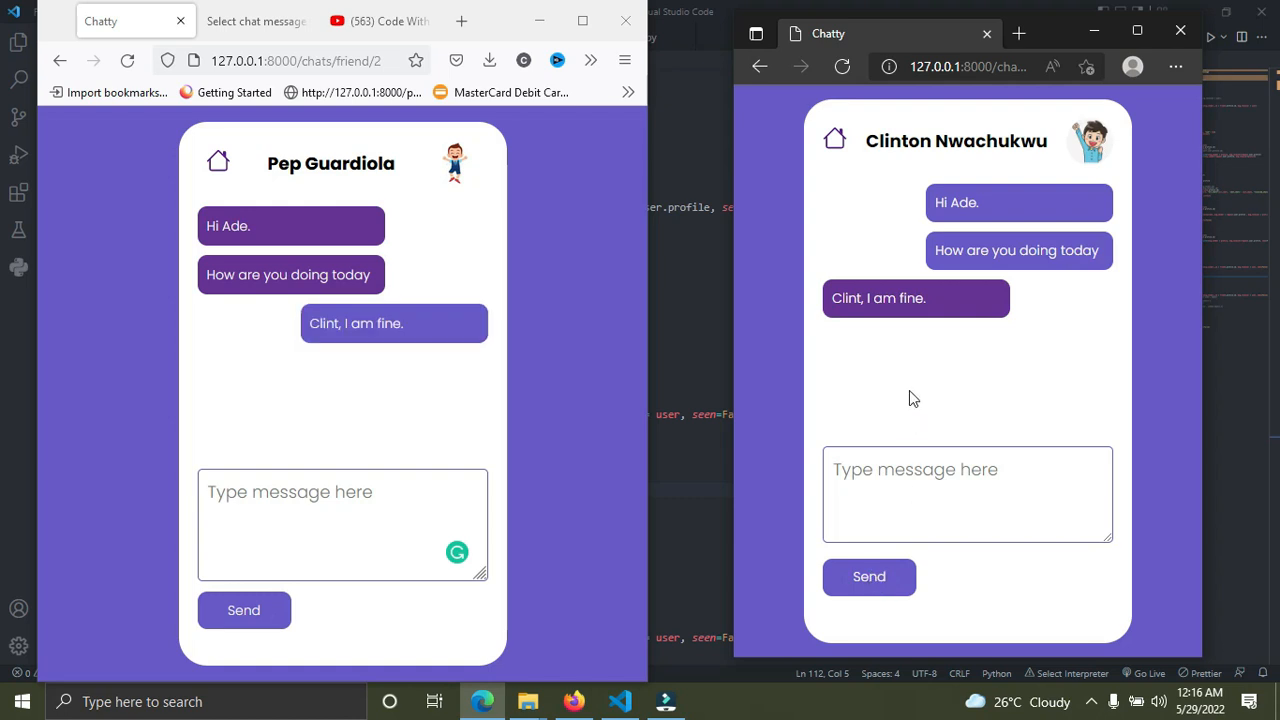
# Reply 'Glad to hear' from Clint's window into the conversation
pyautogui.doubleClick(896, 298)
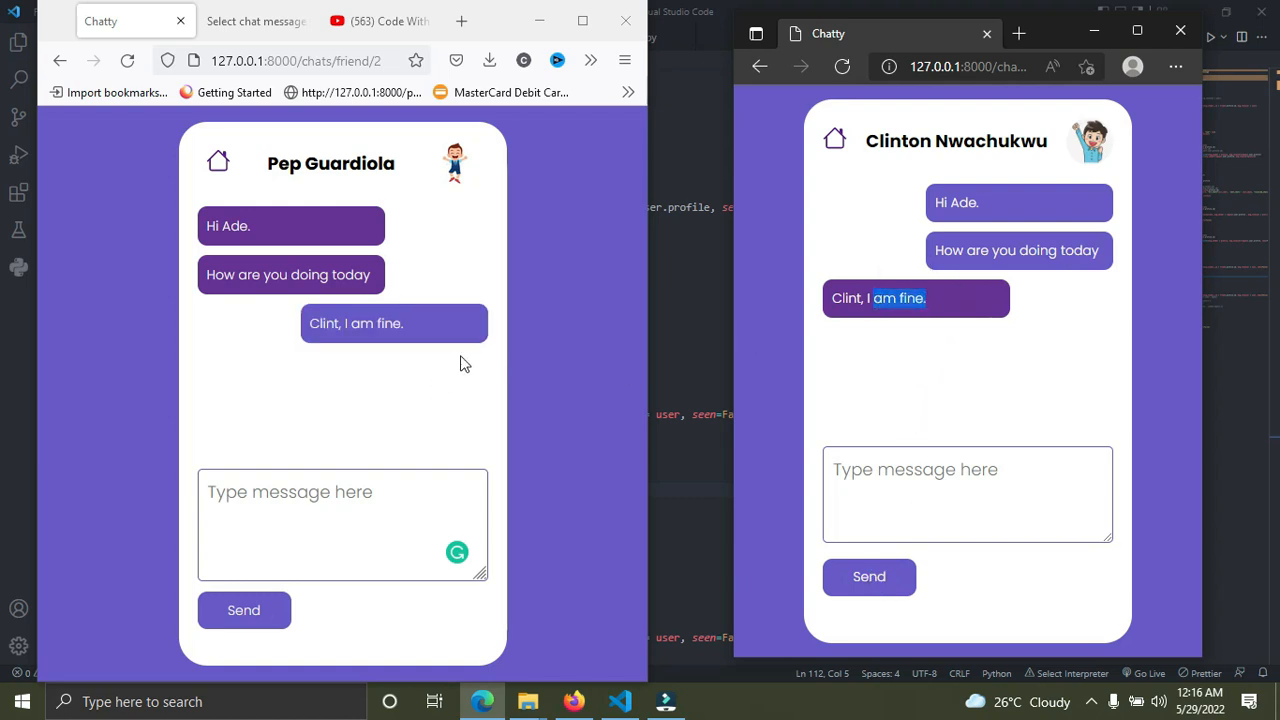
pyautogui.click(342, 524)
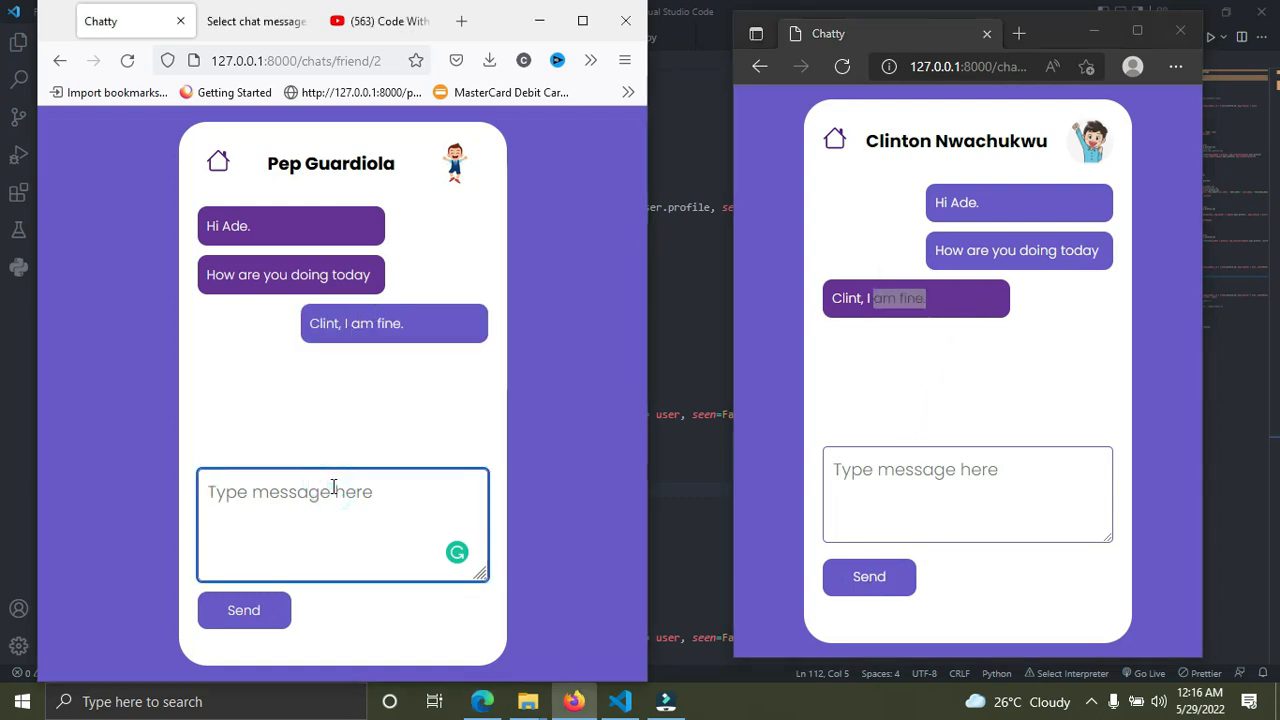
pyautogui.write('Glad to')
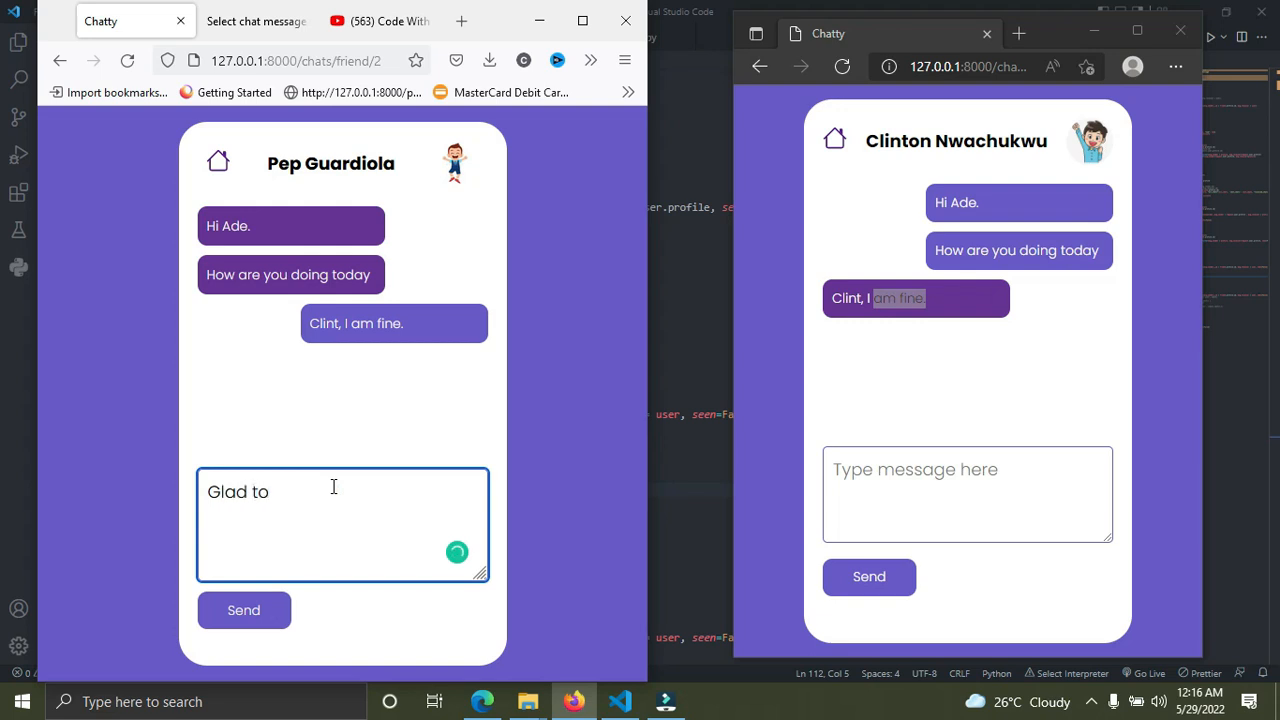
pyautogui.write('hear')
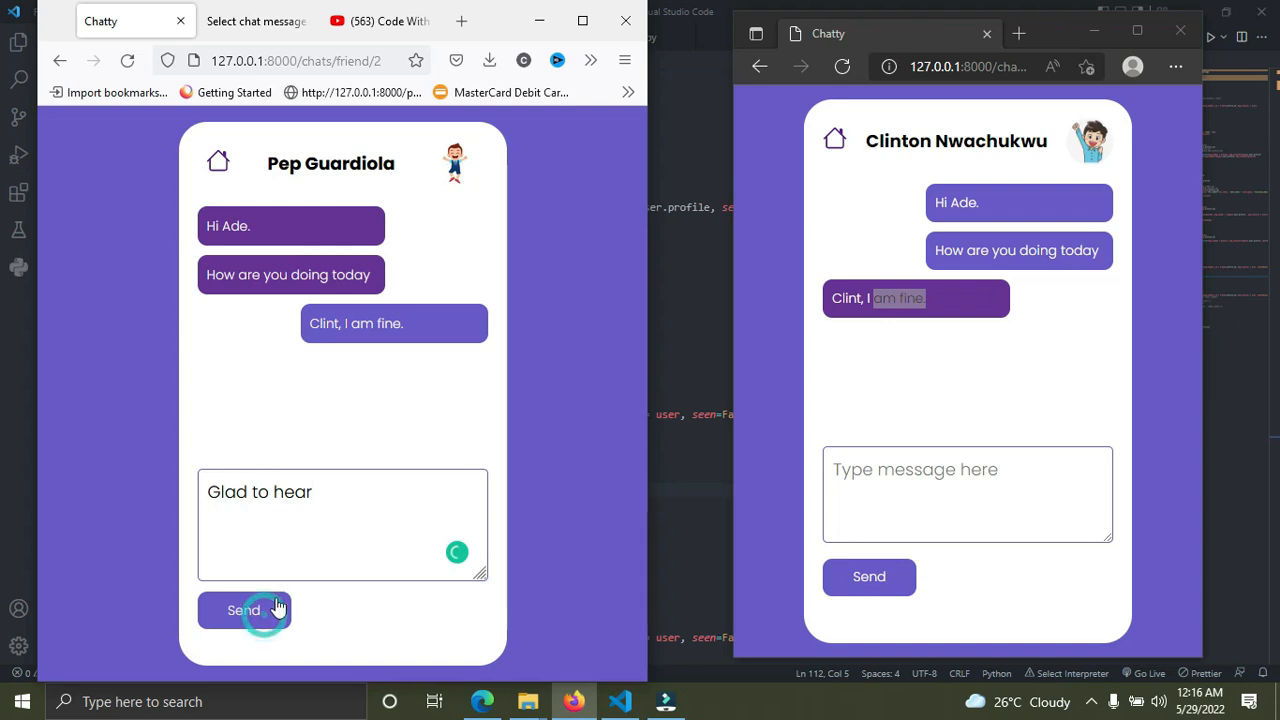
pyautogui.click(244, 610)
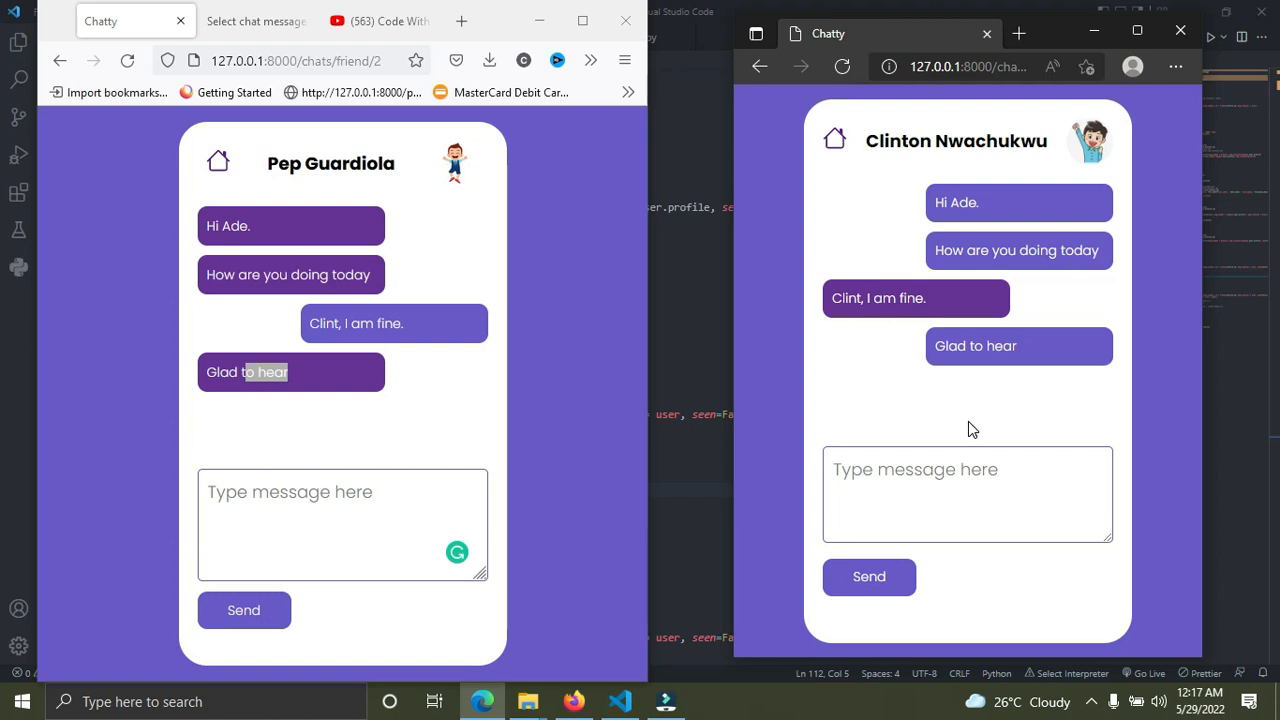
pyautogui.click(968, 494)
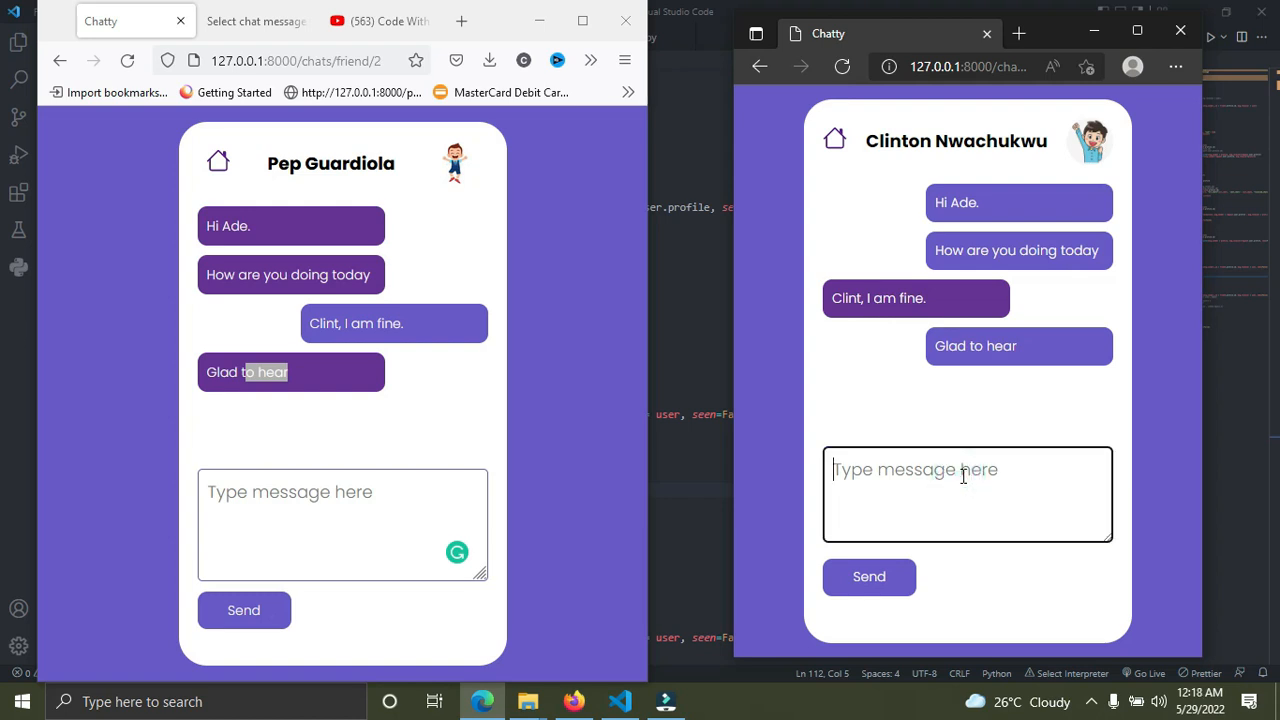
pyautogui.click(344, 524)
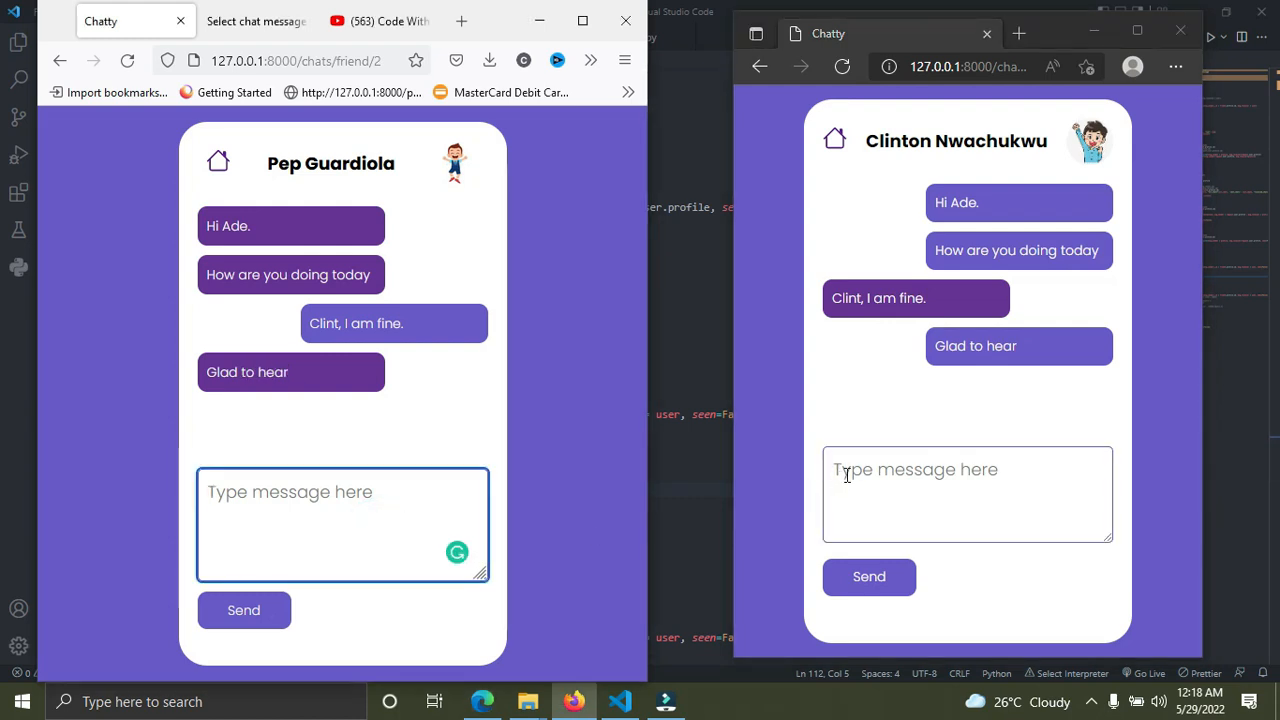
pyautogui.click(968, 494)
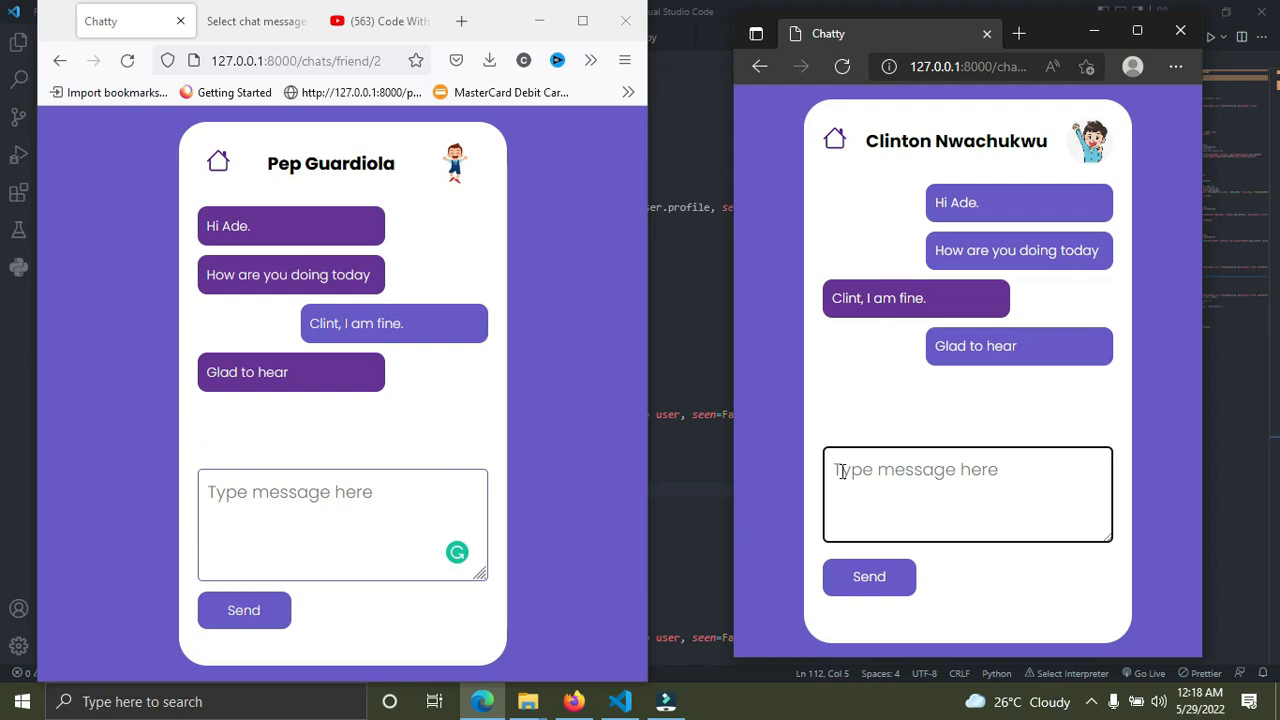